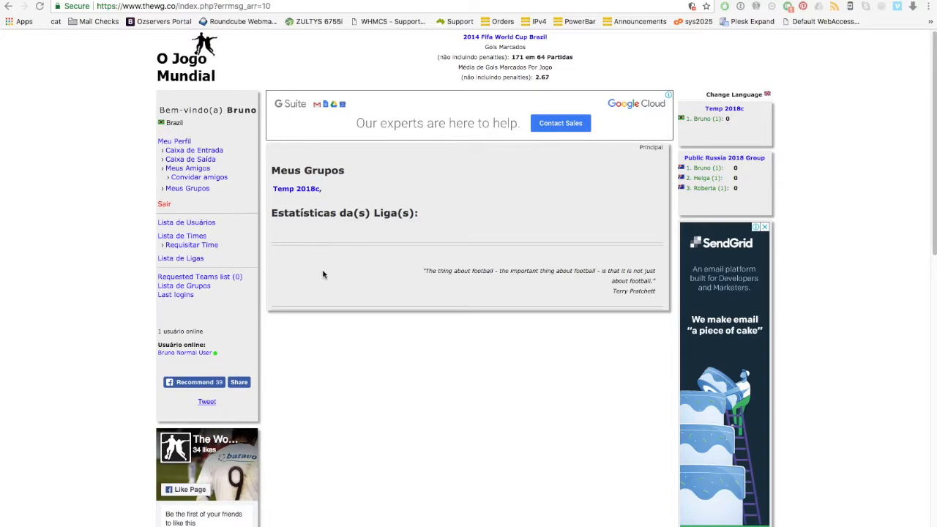
mouse_move(470, 258)
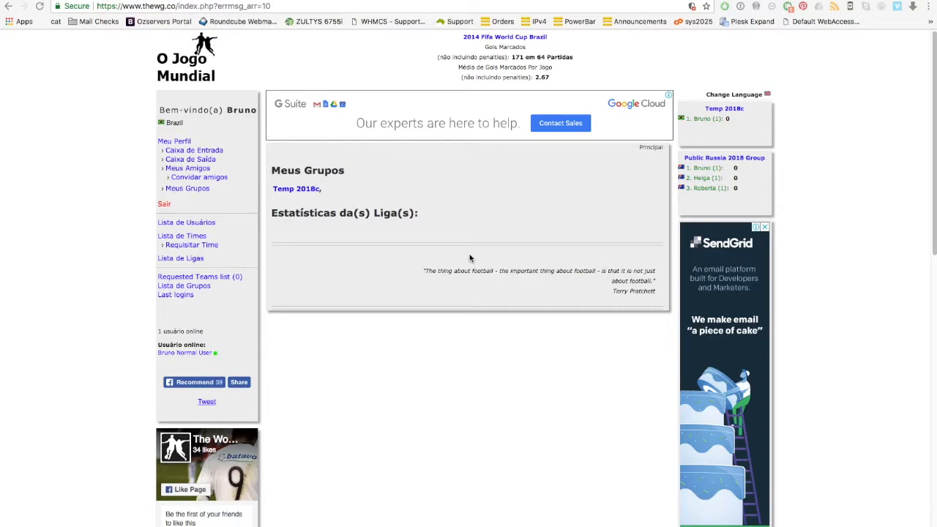
mouse_move(451, 239)
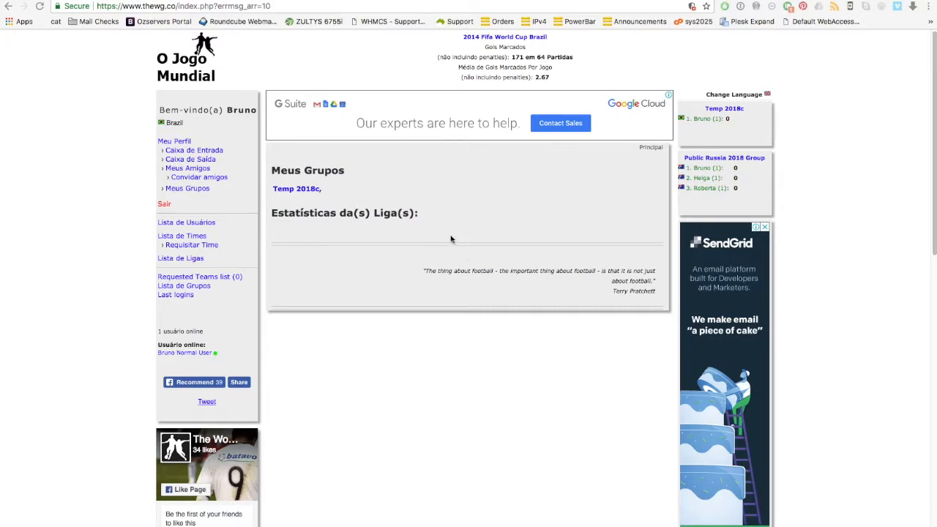
mouse_move(566, 151)
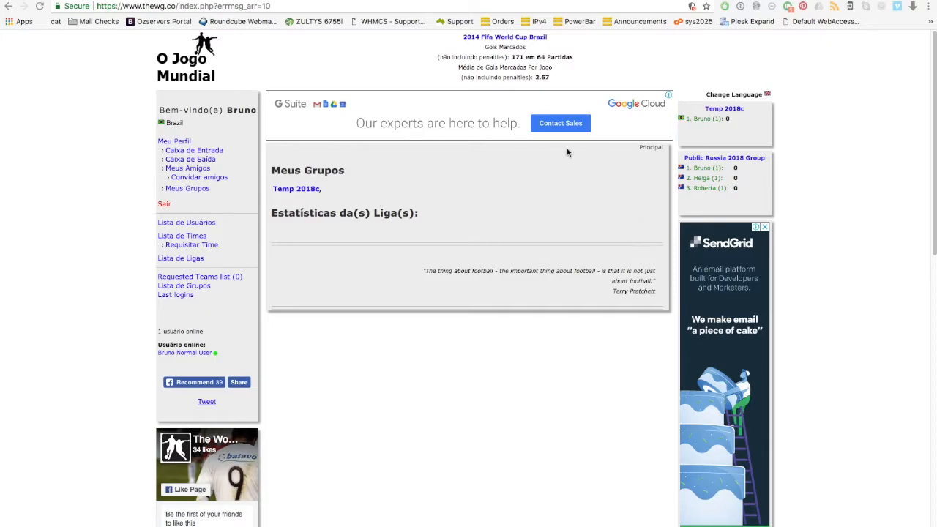
mouse_move(485, 235)
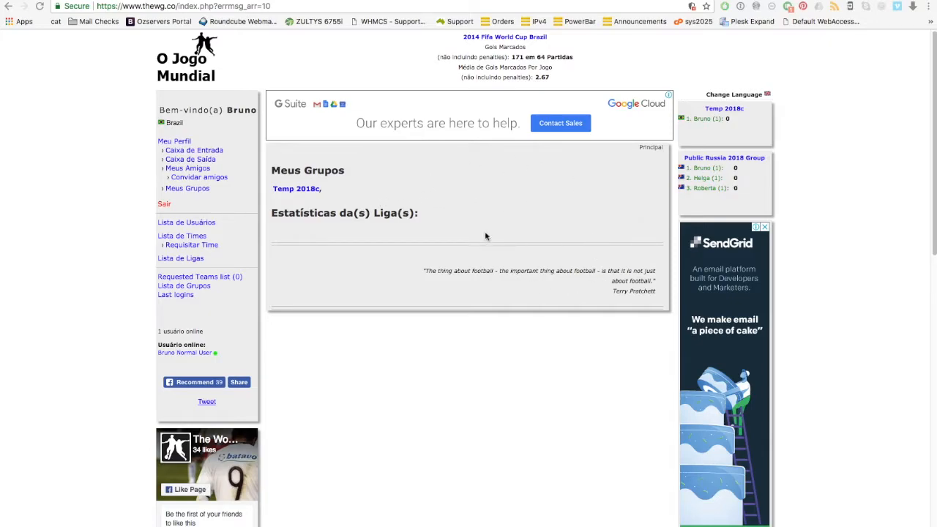
mouse_move(386, 171)
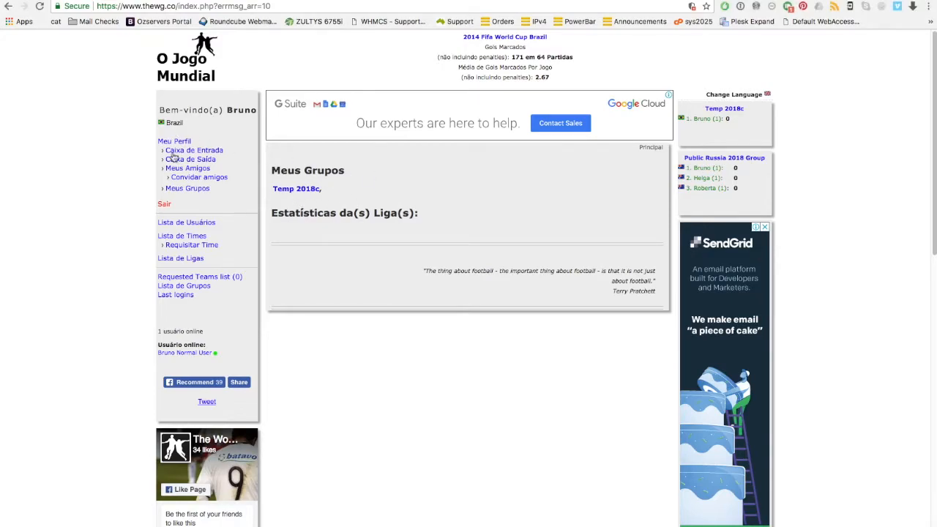
mouse_move(296, 189)
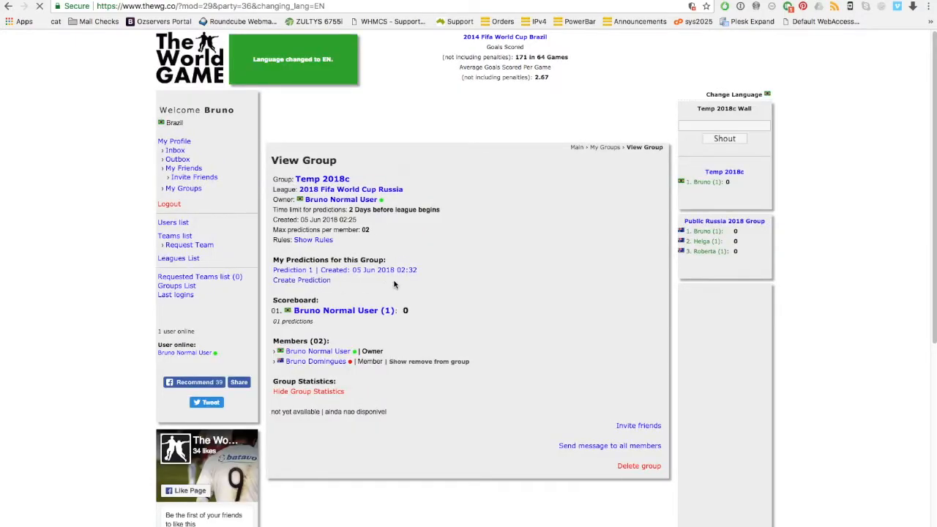
- Create a new Temp 2018c prediction and confirm Russia 2–1 Saudi Arabia in the opener
click(301, 280)
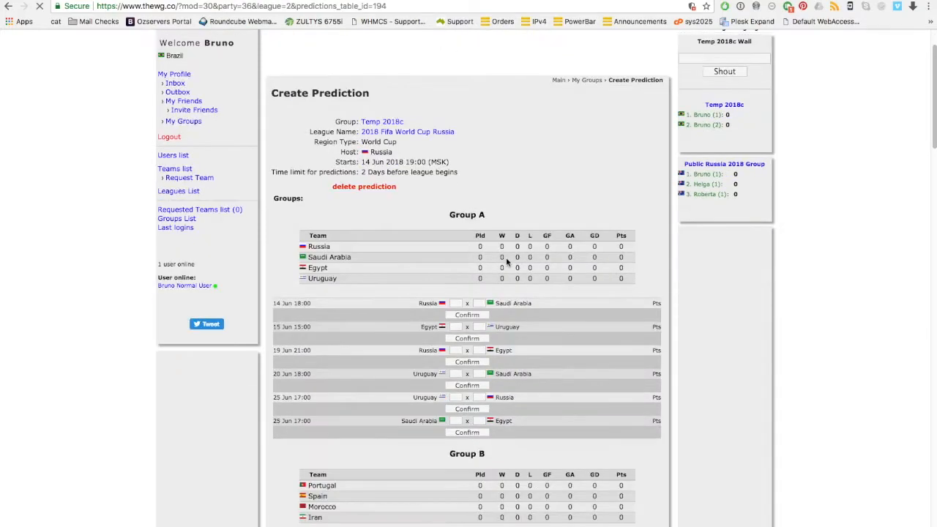
scroll(down, 3)
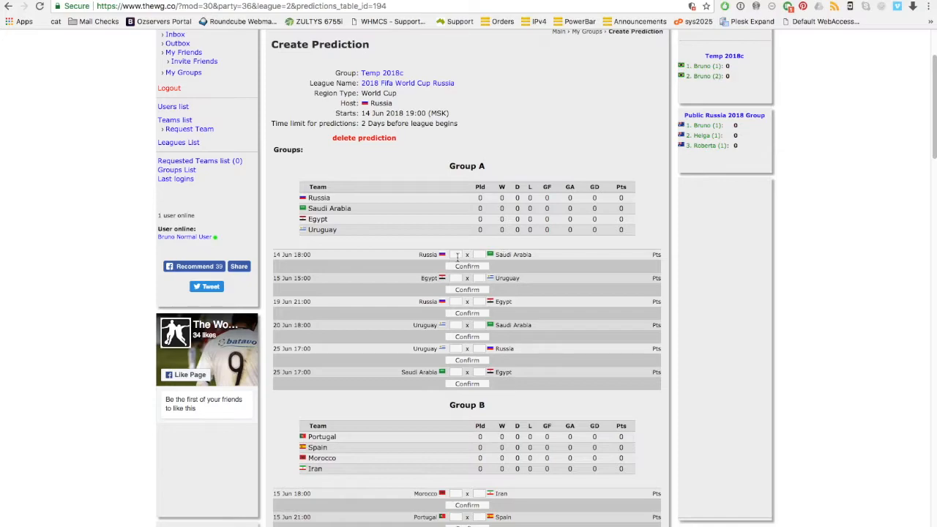
click(456, 254)
text(2)
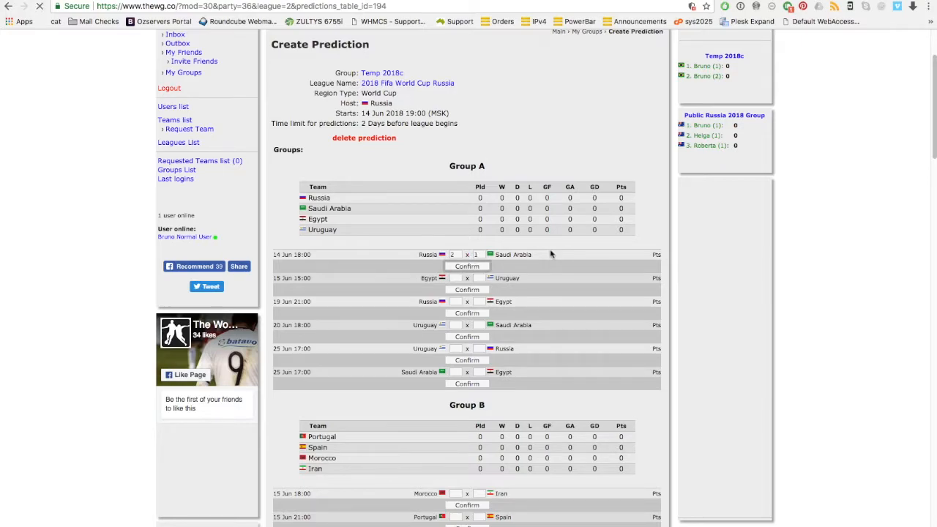
scroll(down, 3)
text(3)
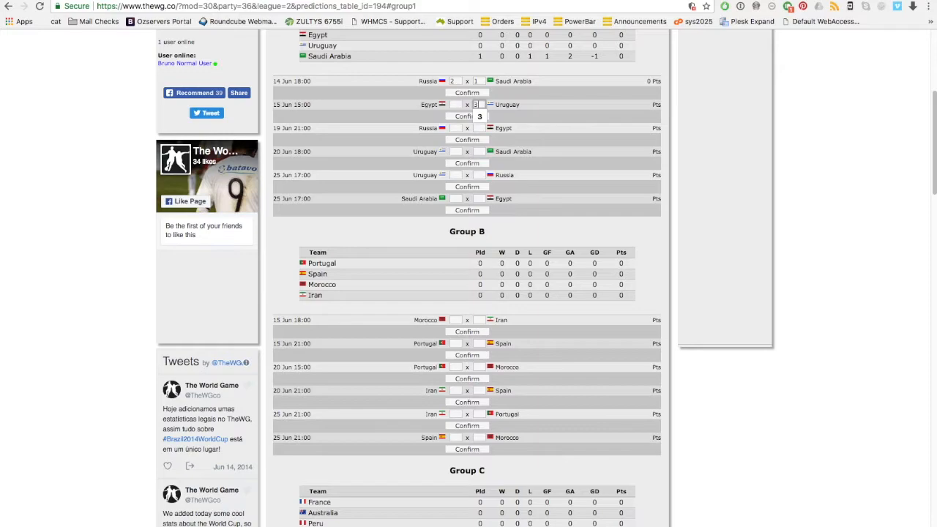
- Enter Egypt 0–3 Uruguay, Russia 0–2 Egypt and Uruguay's 4 goals against Russia
click(467, 117)
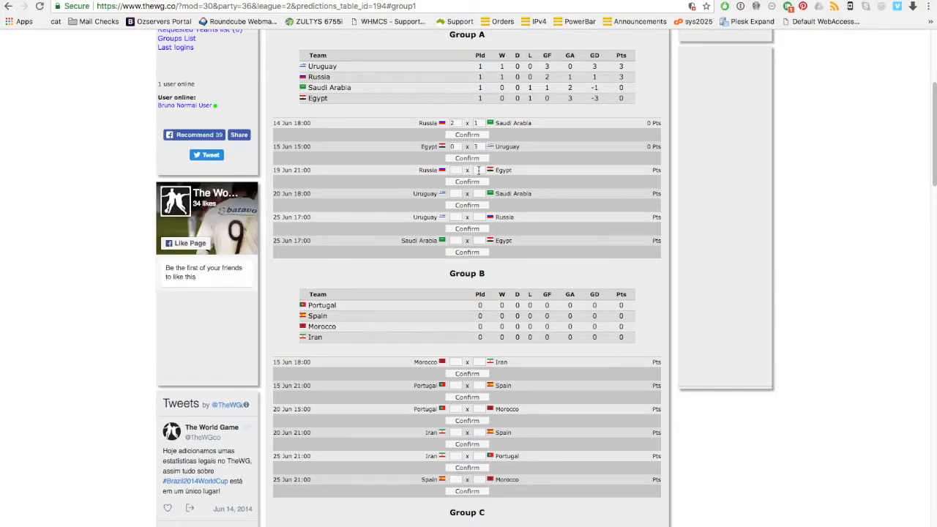
click(454, 170)
text(0)
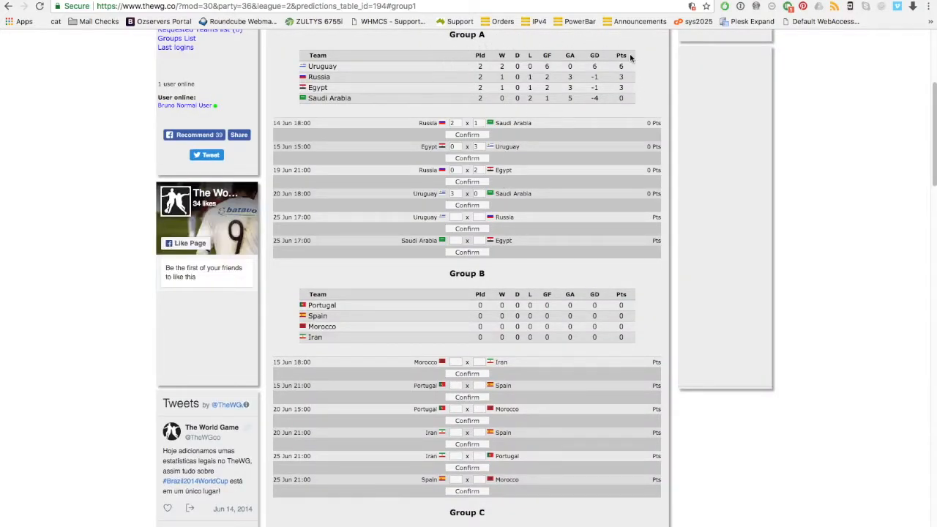
click(456, 216)
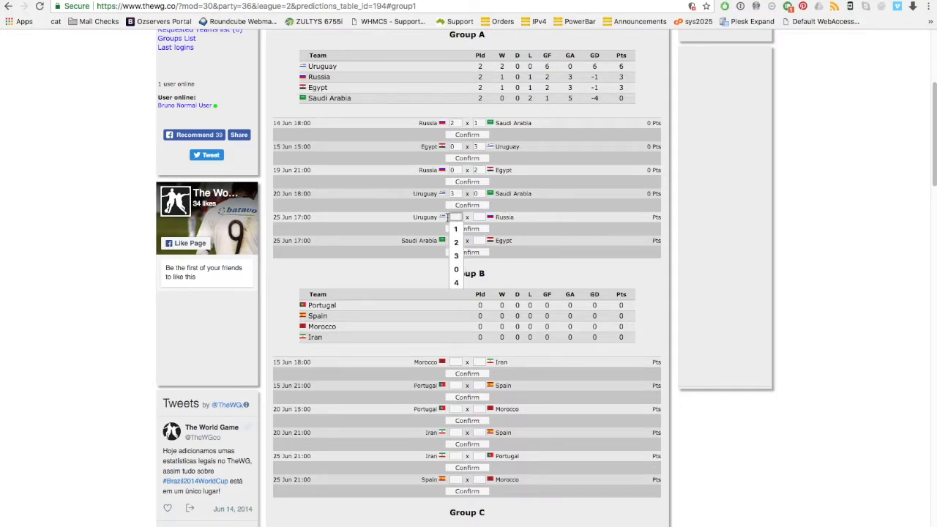
click(456, 283)
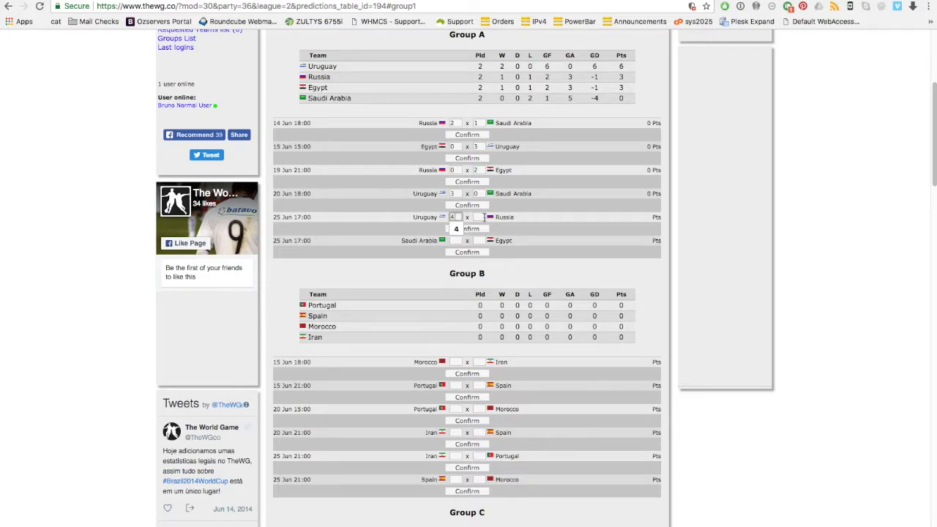
- Confirm Uruguay 4–1 Russia and Uruguay 3–0 Saudi Arabia, then begin the Saudi Arabia–Egypt score
click(475, 217)
text(1)
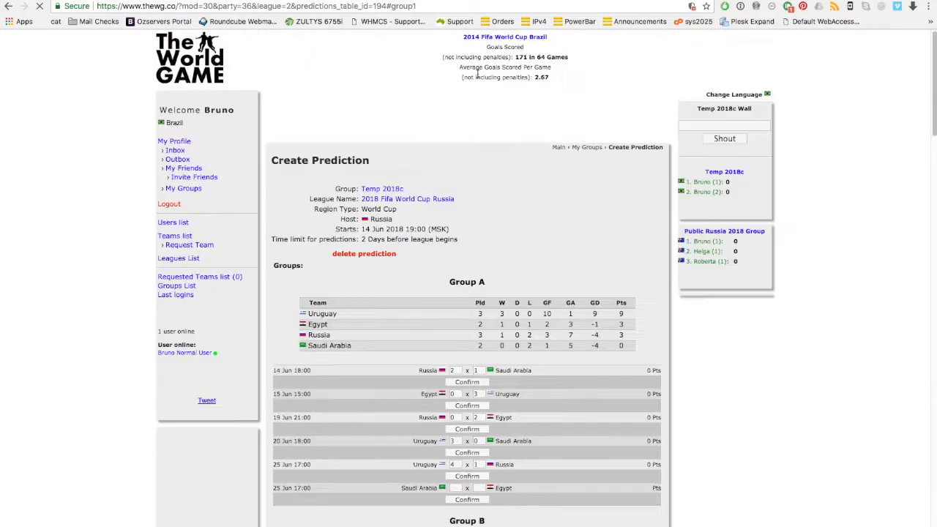
scroll(down, 3)
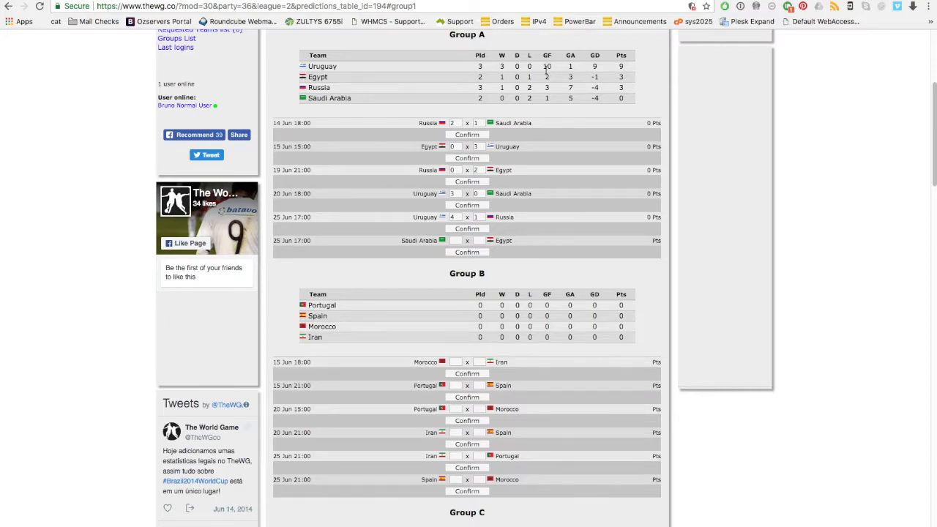
mouse_move(558, 81)
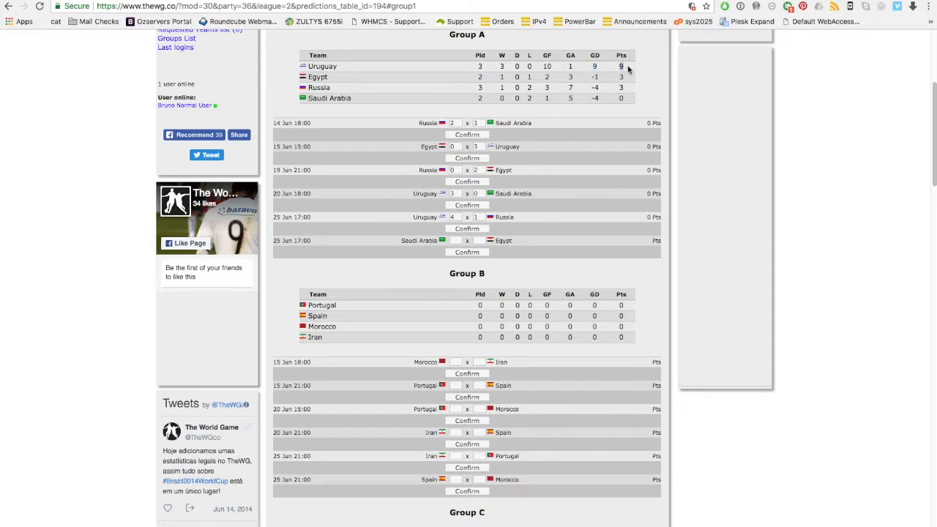
mouse_move(584, 131)
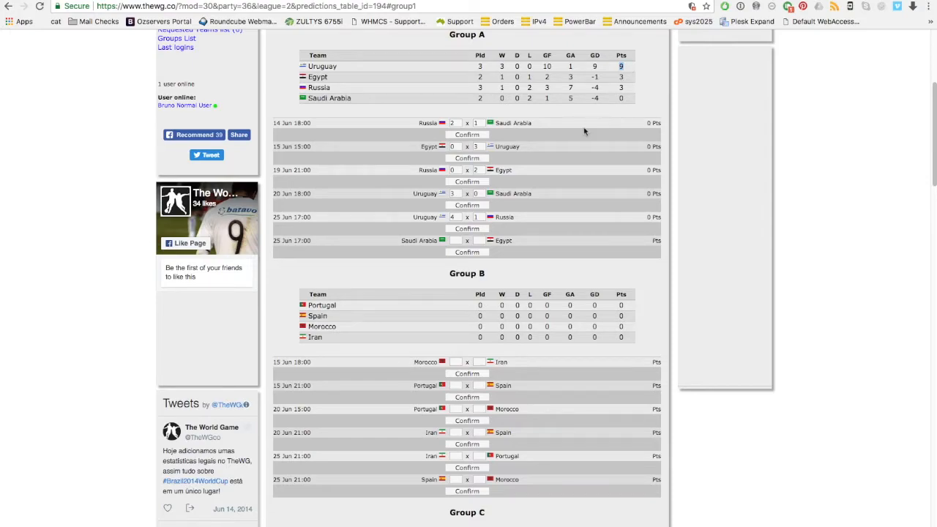
click(456, 240)
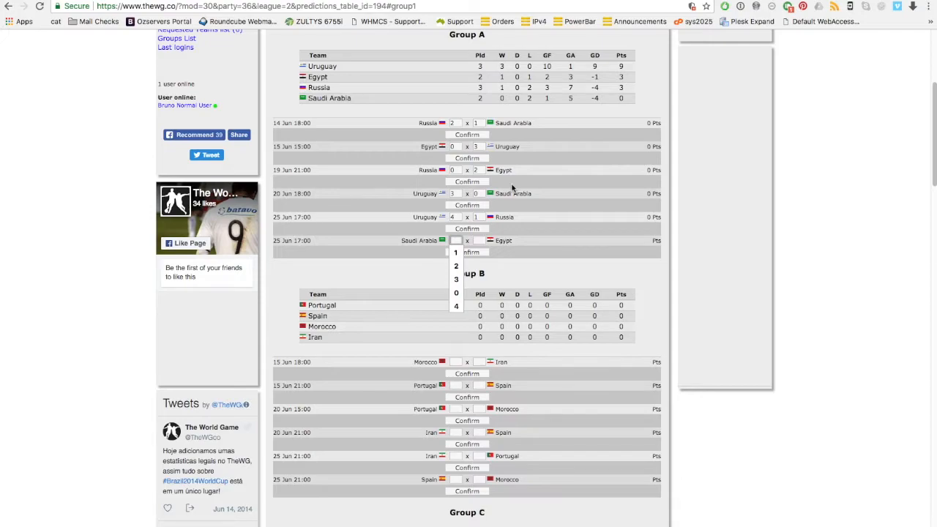
- Confirm Saudi Arabia 1–2 Egypt so Uruguay and Egypt qualify from Group A
click(456, 251)
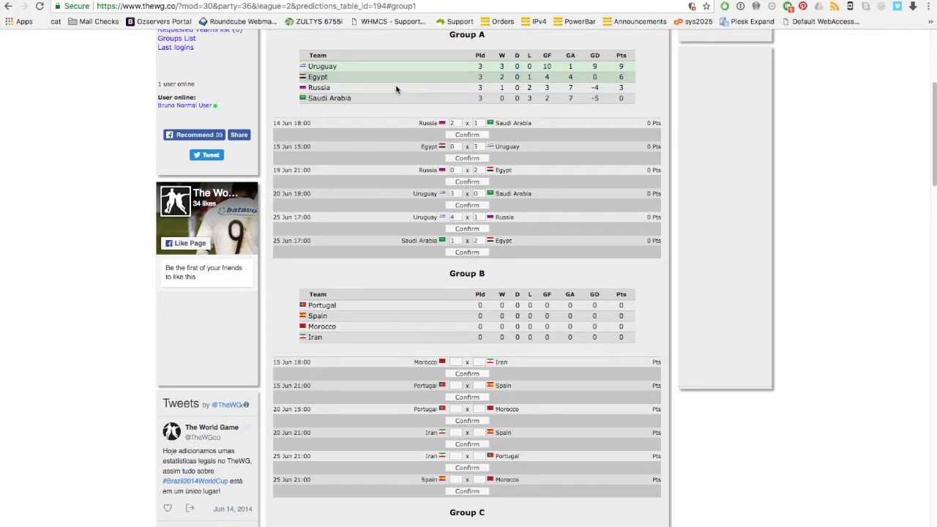
mouse_move(432, 78)
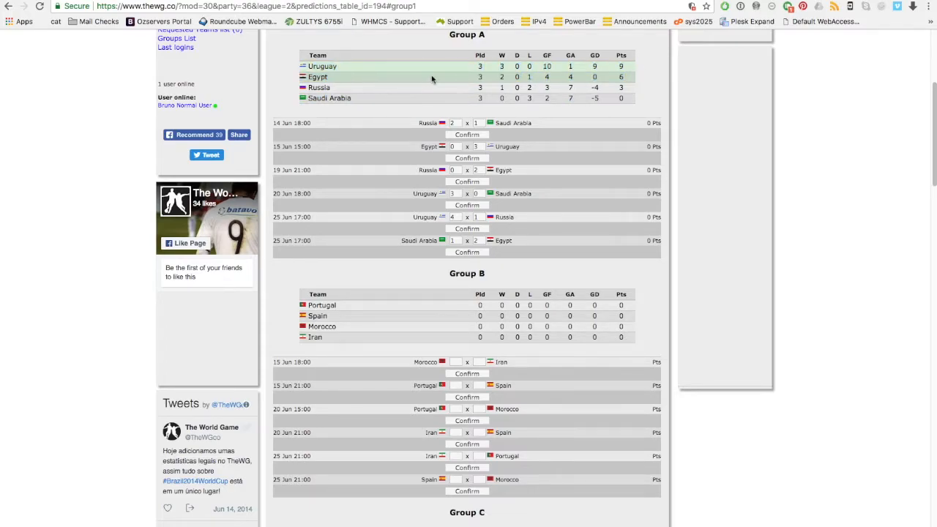
scroll(down, 3)
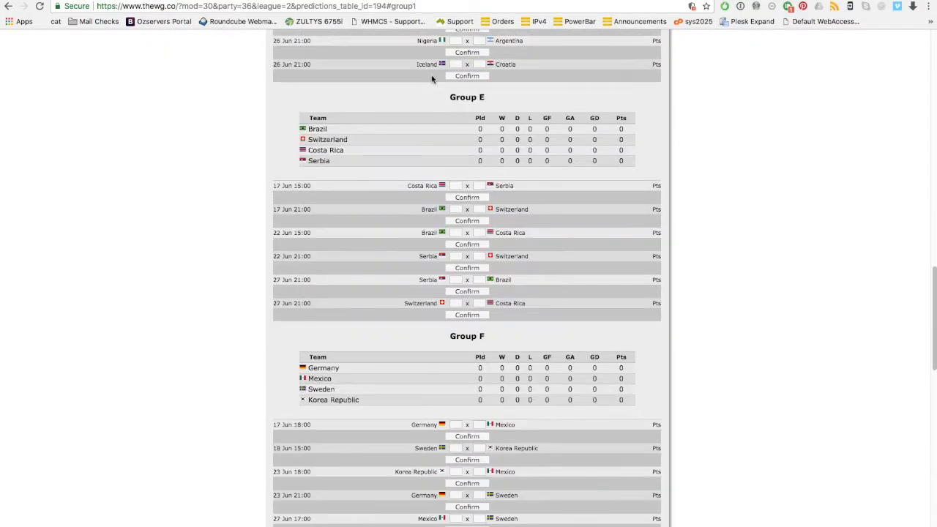
scroll(down, 3)
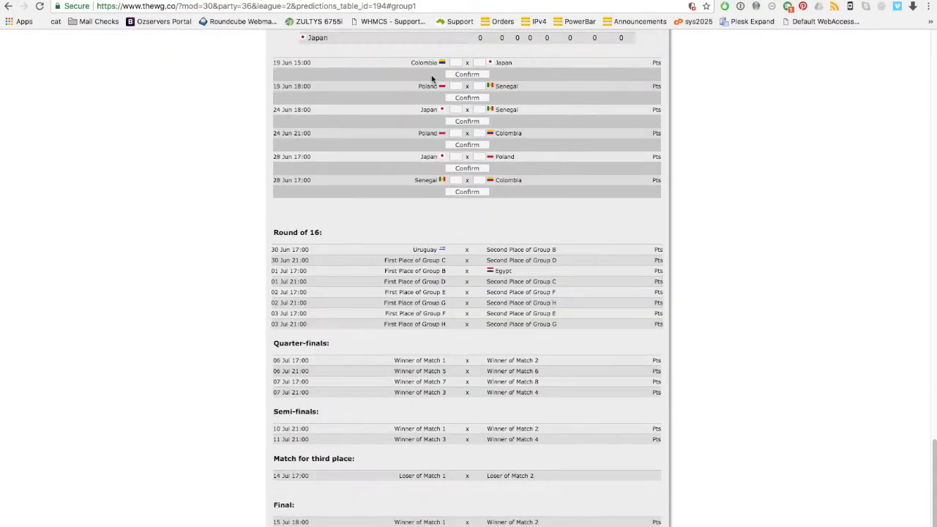
scroll(down, 3)
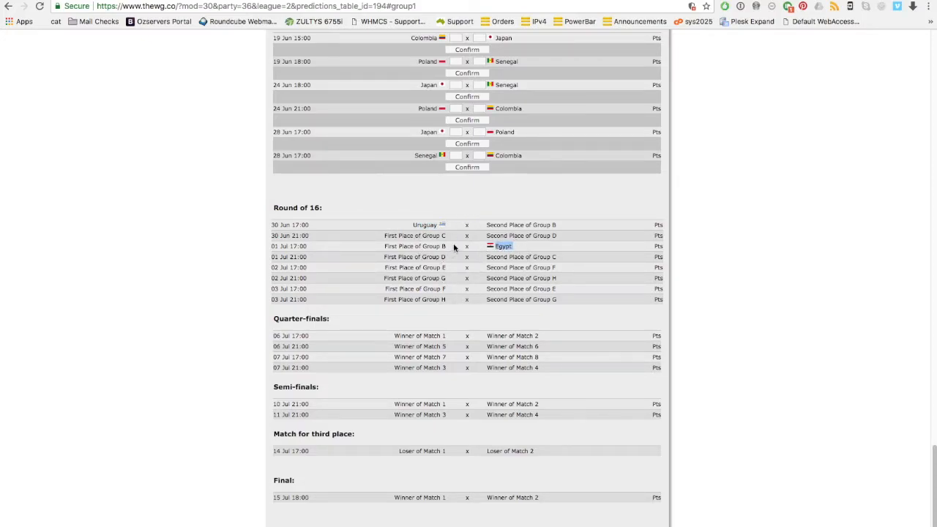
scroll(up, 3)
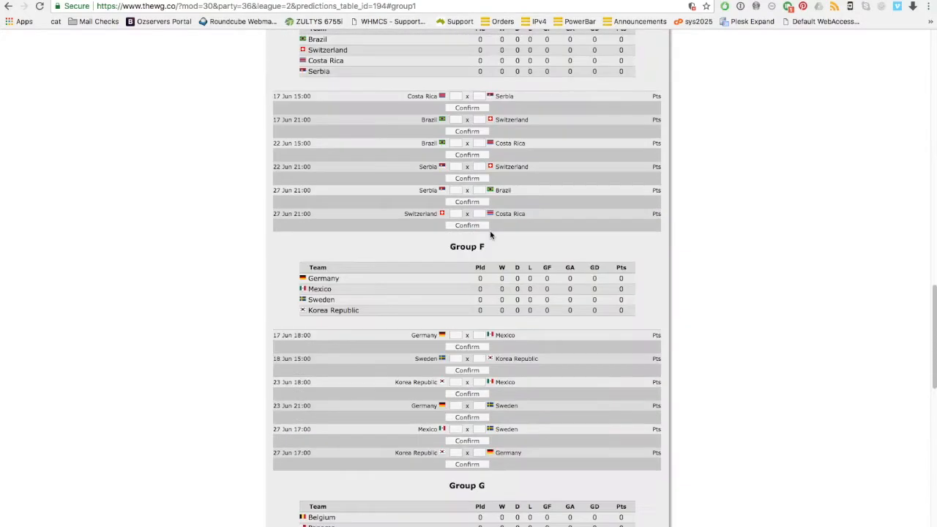
scroll(up, 3)
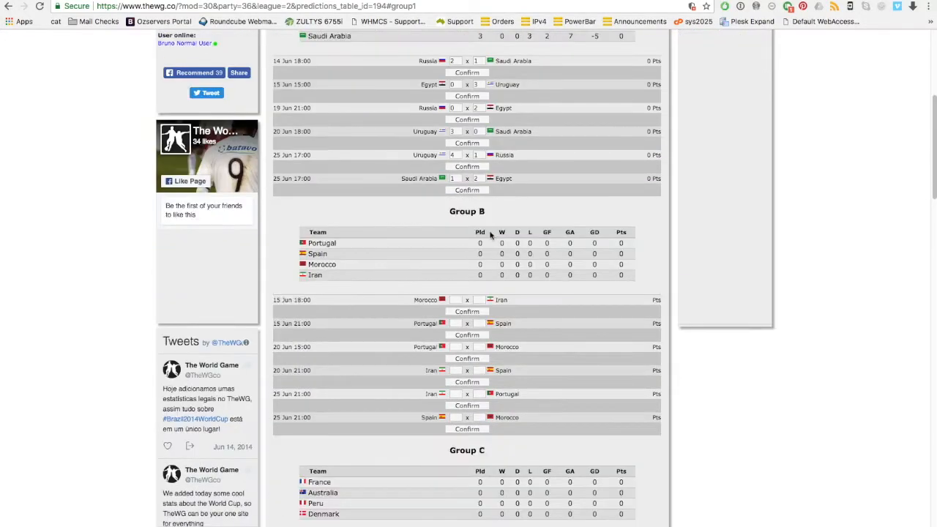
scroll(down, 3)
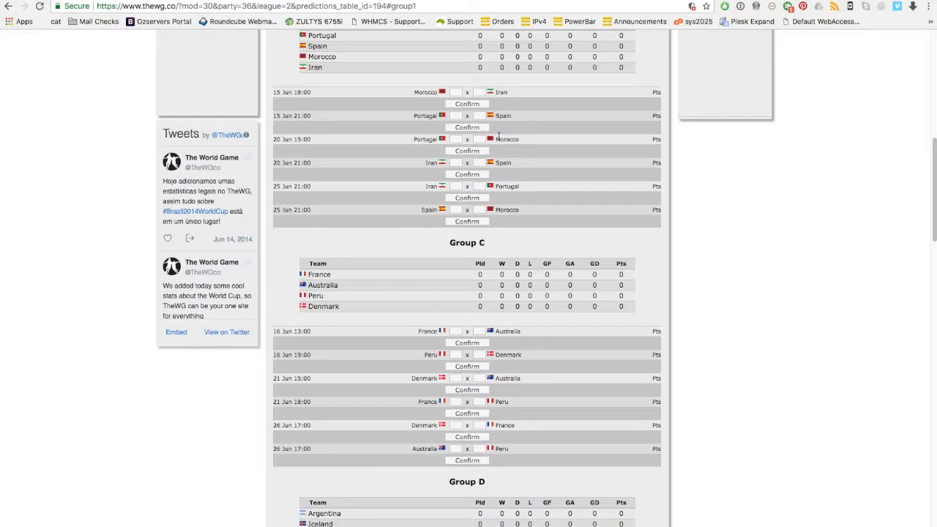
scroll(down, 3)
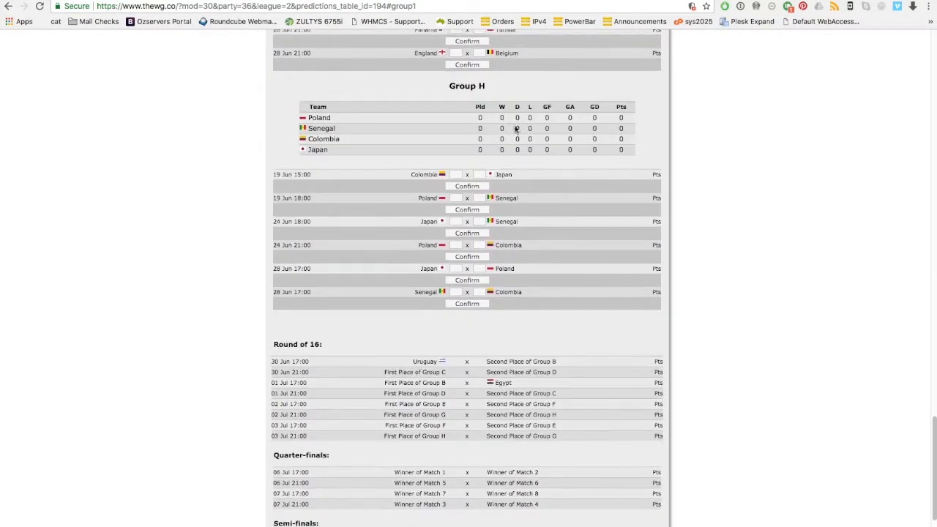
scroll(up, 3)
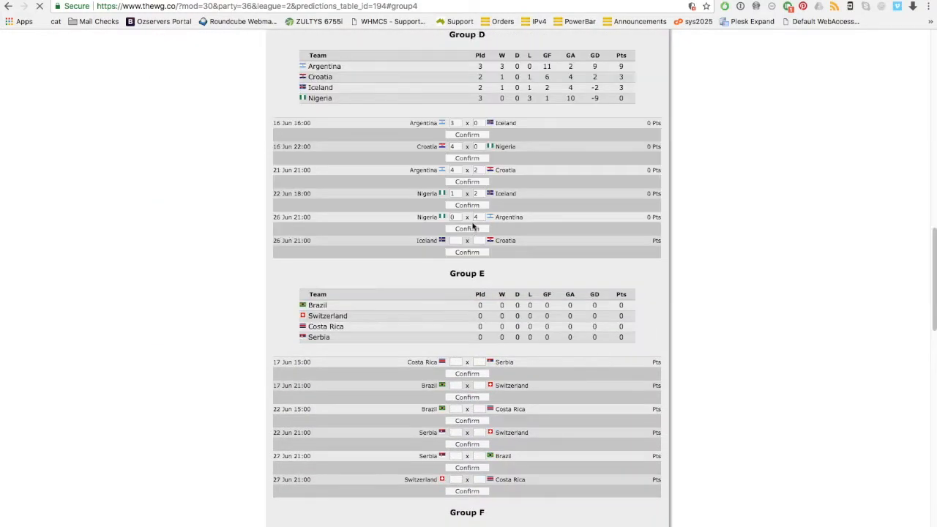
- Confirm Brazil 4–0 Costa Rica among the Group D–G match predictions
scroll(down, 3)
text(0)
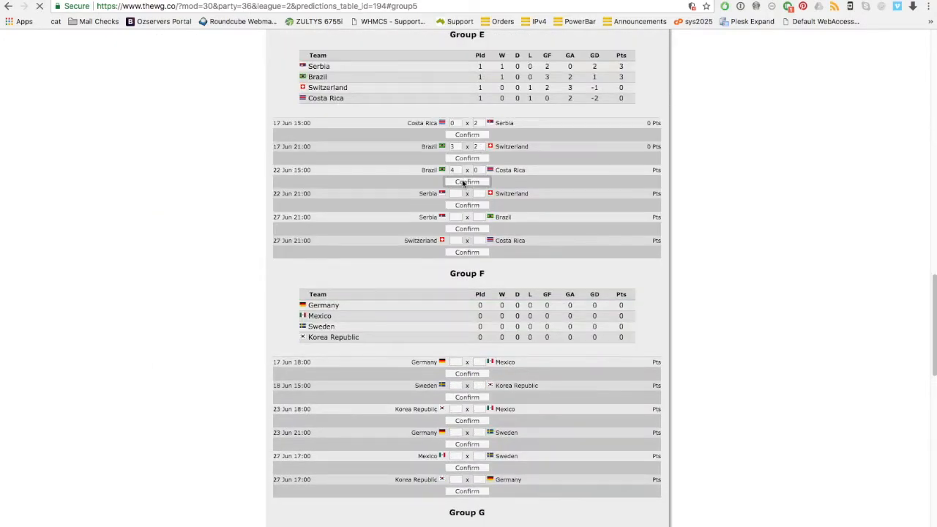
click(467, 252)
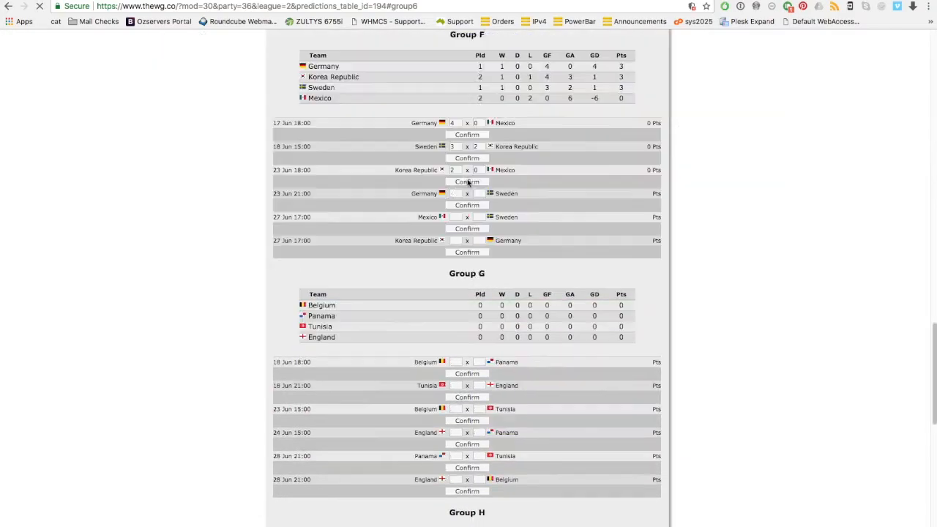
scroll(down, 3)
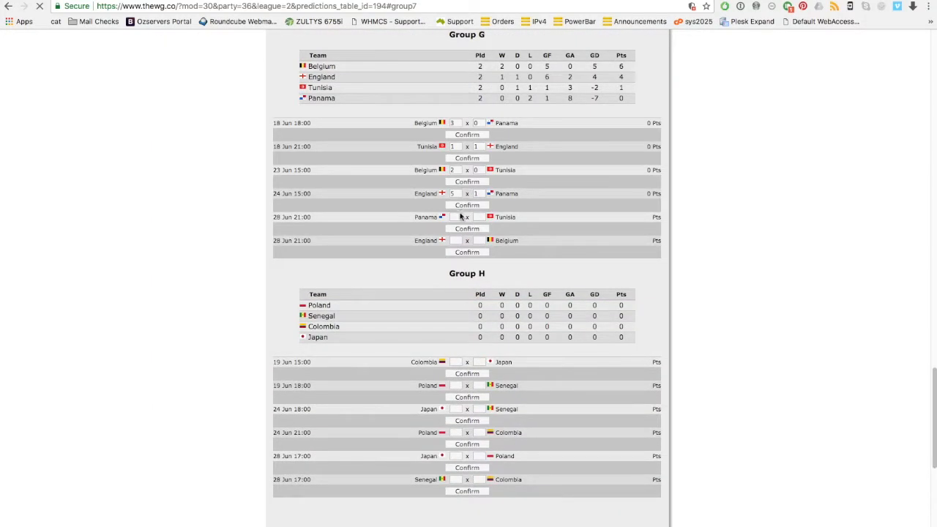
scroll(down, 3)
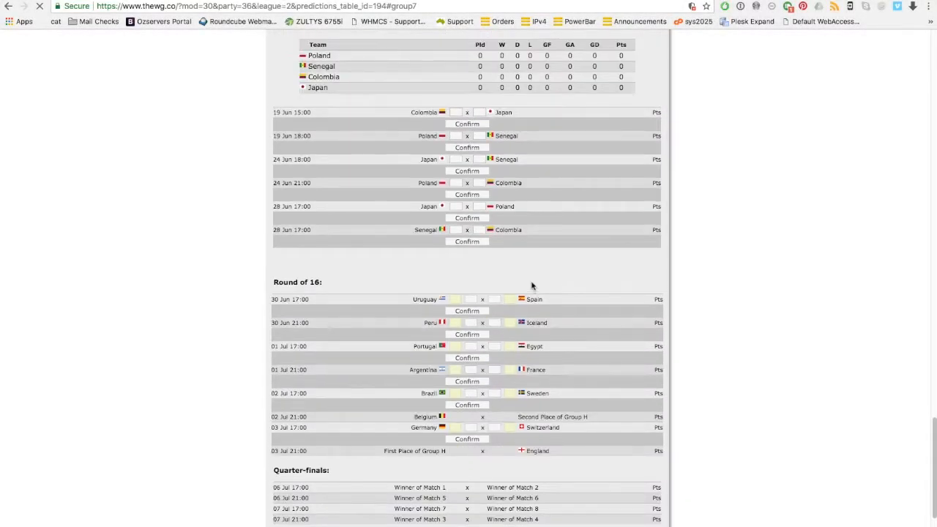
- Confirm Colombia 2–0 Japan in Group H
scroll(up, 3)
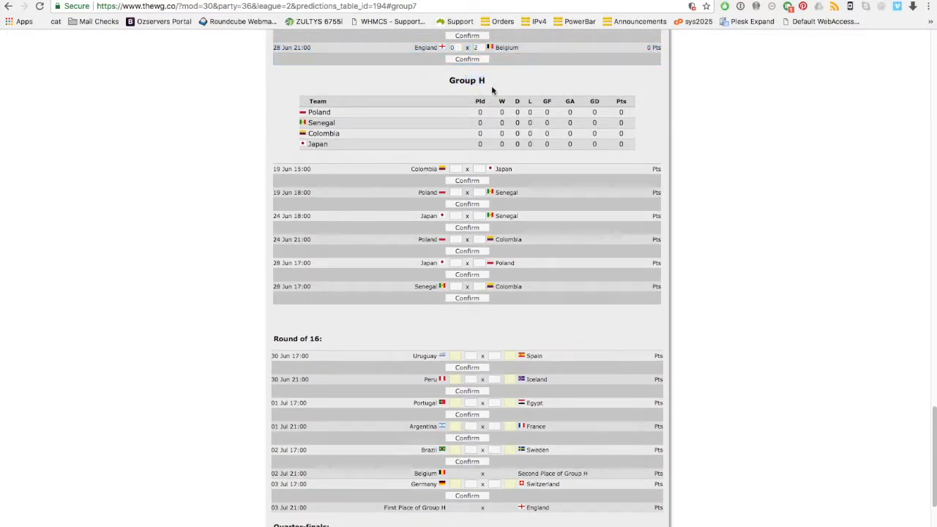
scroll(down, 3)
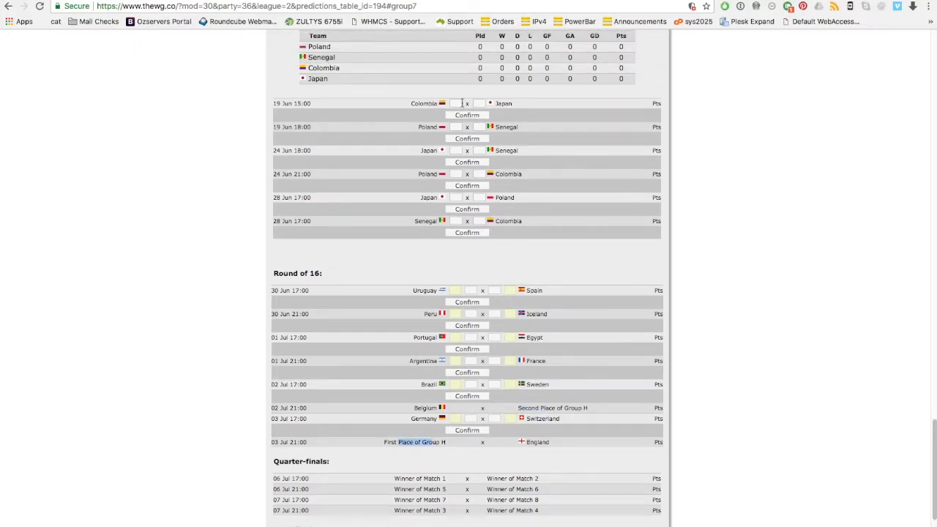
click(456, 120)
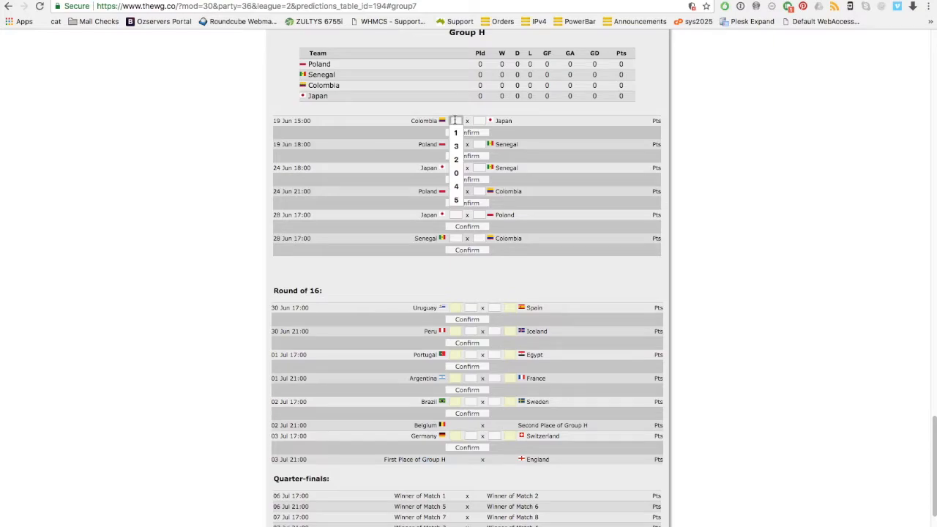
click(456, 159)
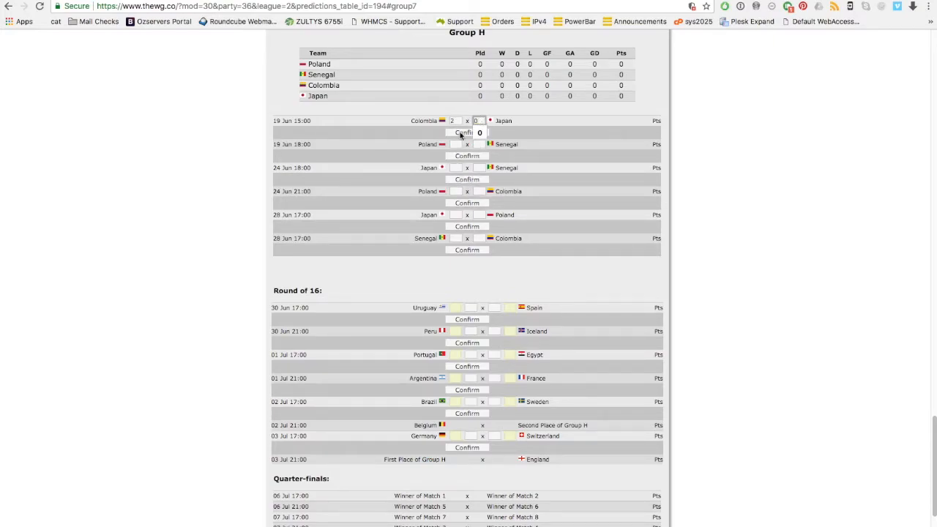
click(467, 133)
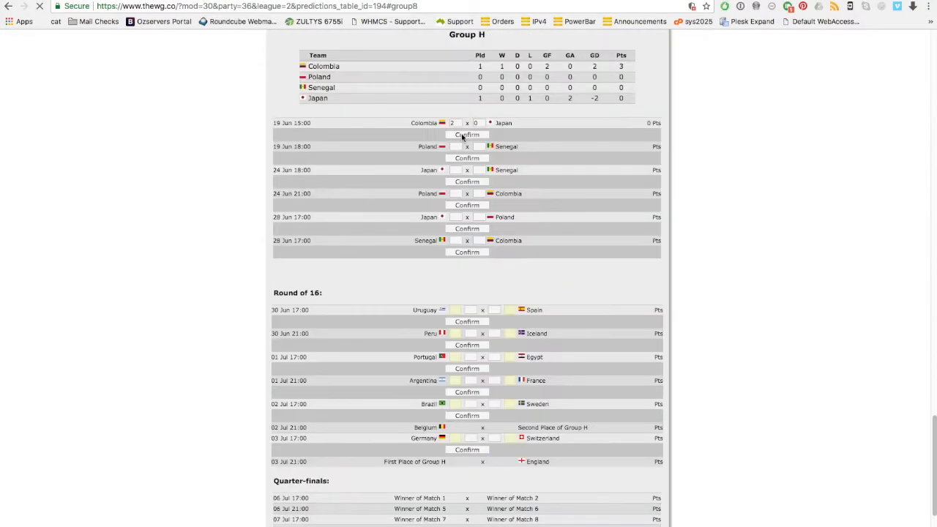
- Confirm the Poland–Senegal score, Japan 0–3 Poland and Senegal 0–2 Colombia, completing Group H
click(452, 145)
text(4)
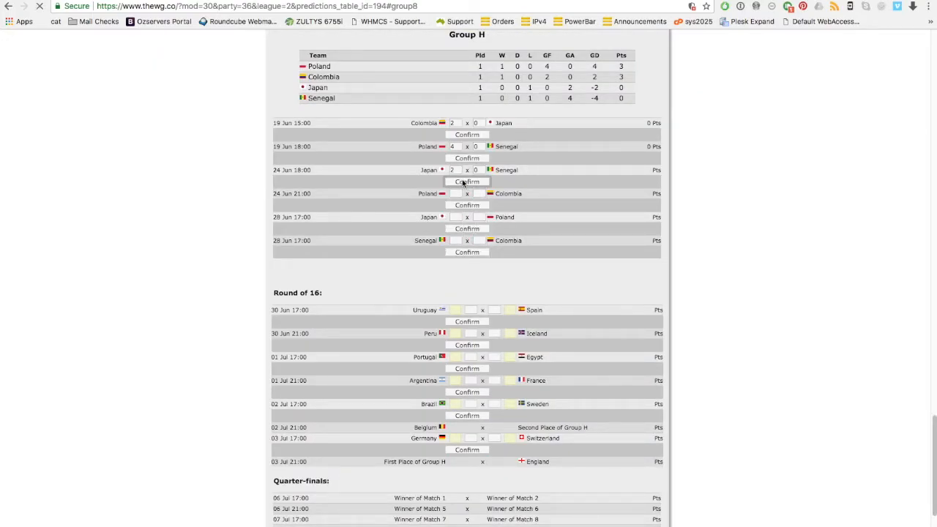
text(2)
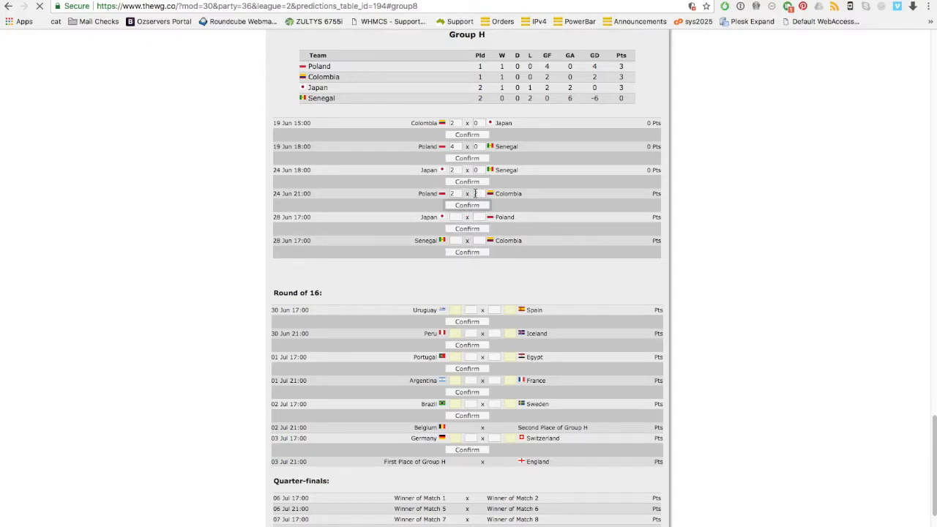
click(467, 205)
text(3)
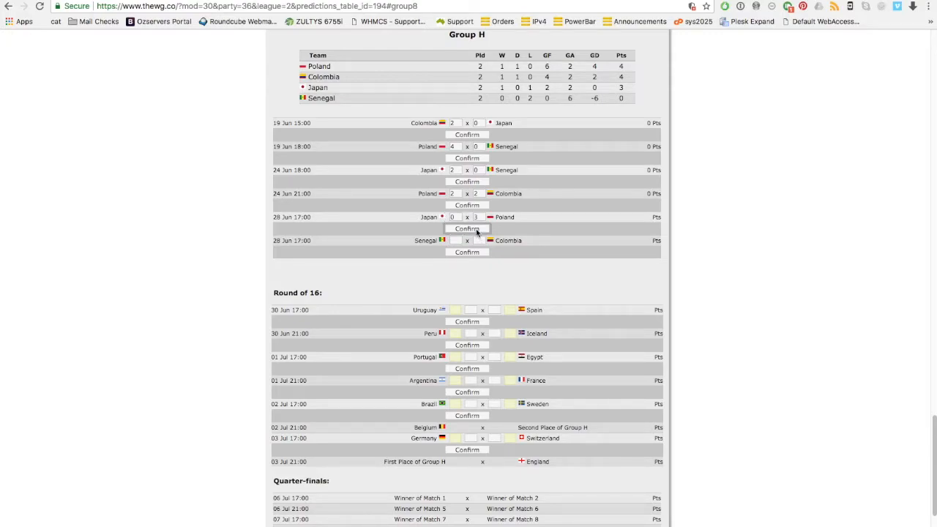
click(467, 228)
text(2)
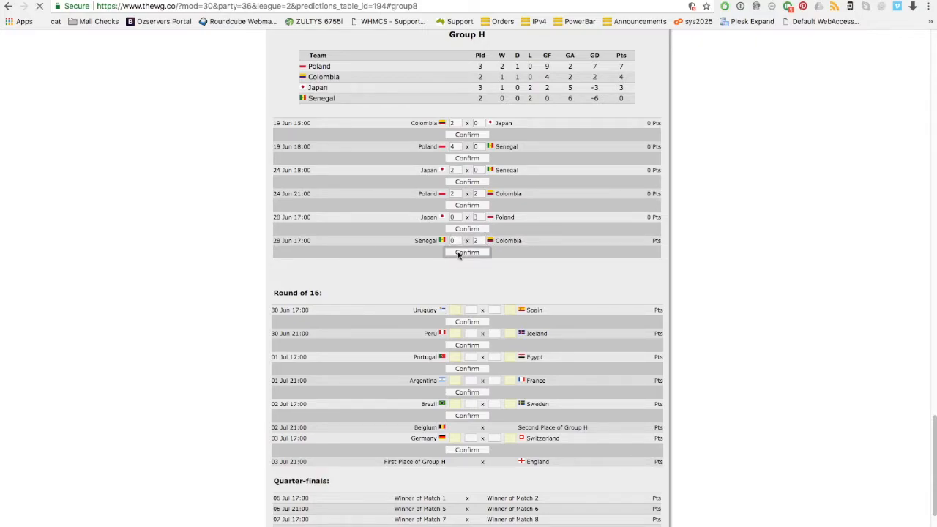
click(467, 252)
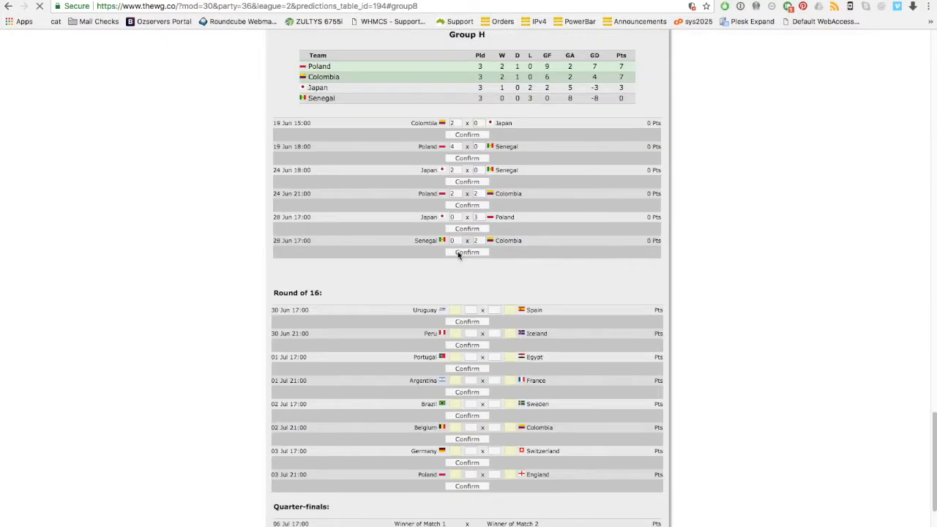
scroll(down, 3)
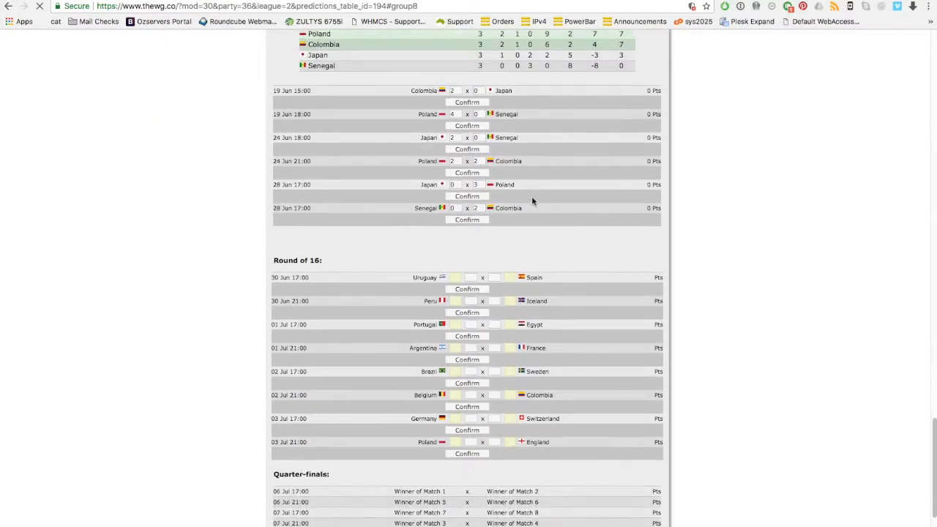
scroll(down, 3)
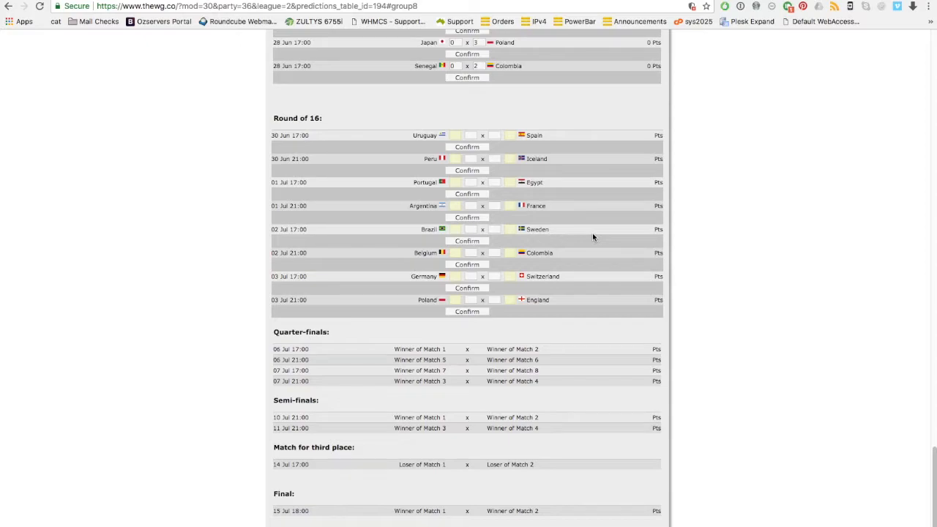
click(455, 135)
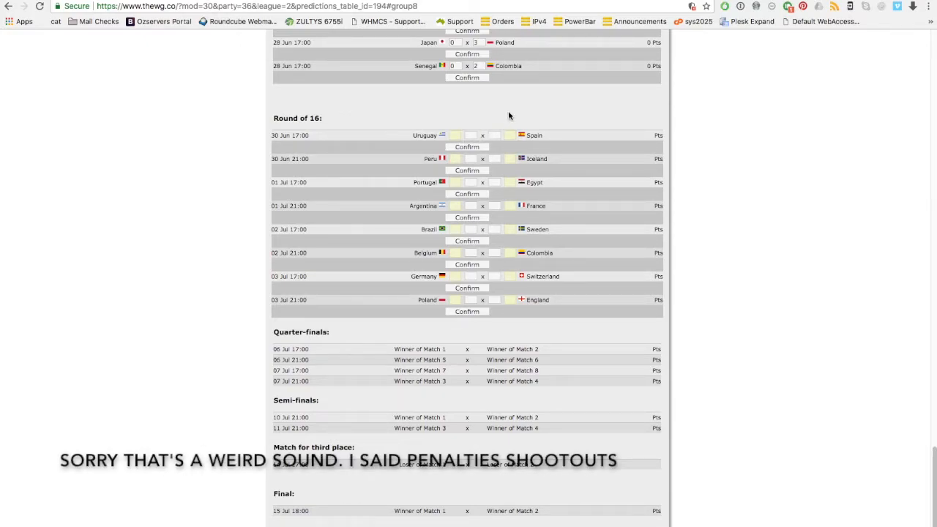
click(510, 135)
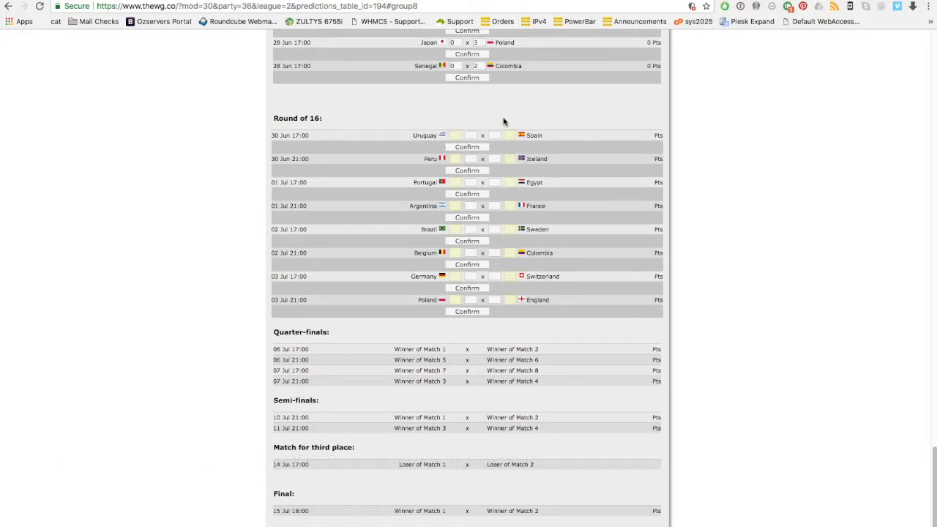
mouse_move(520, 145)
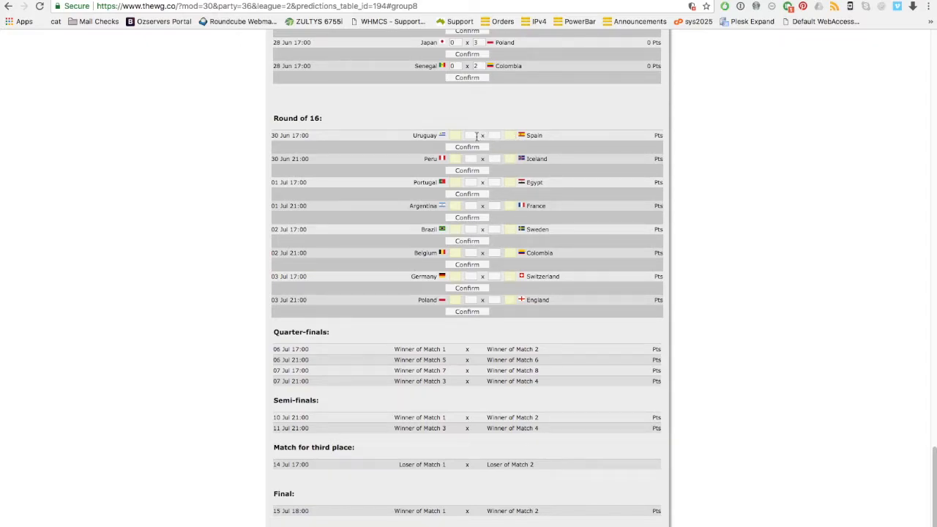
- Confirm Uruguay 3–2 Spain and Peru beating Iceland on penalties in the Round of 16
click(468, 135)
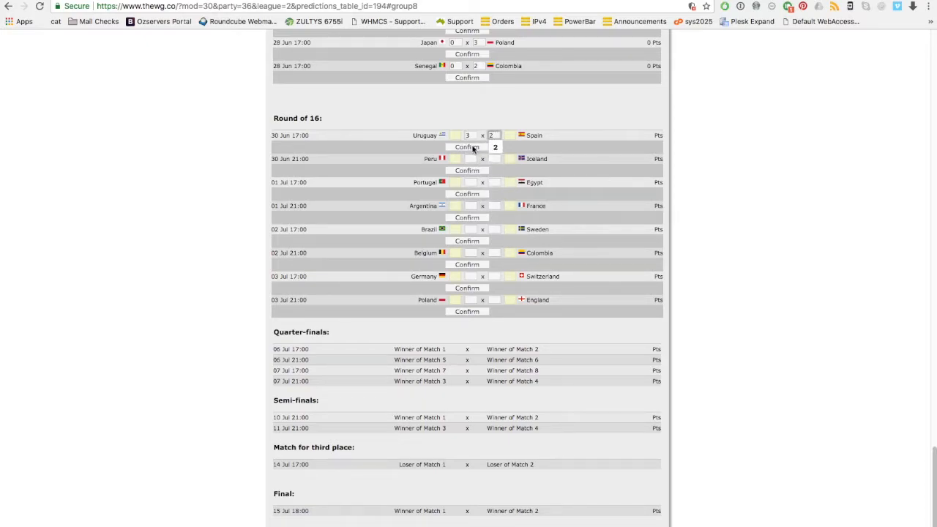
click(467, 147)
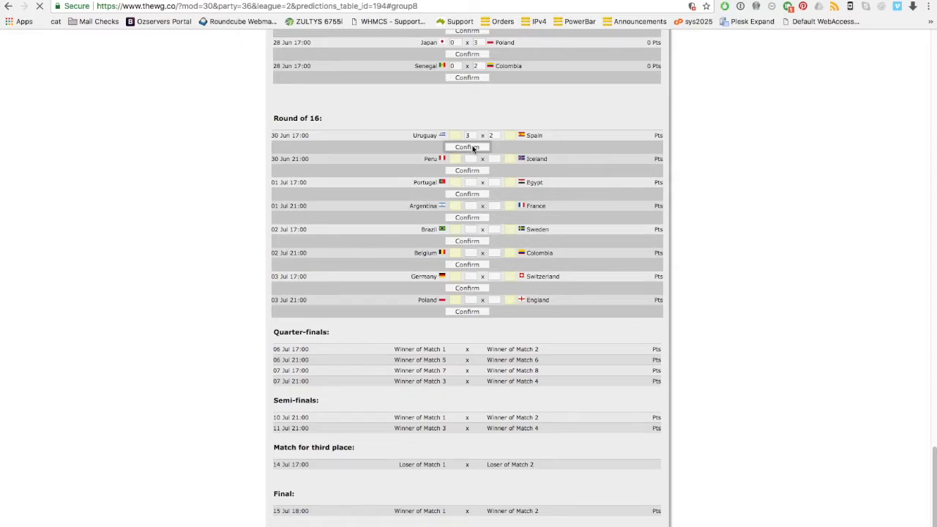
click(467, 147)
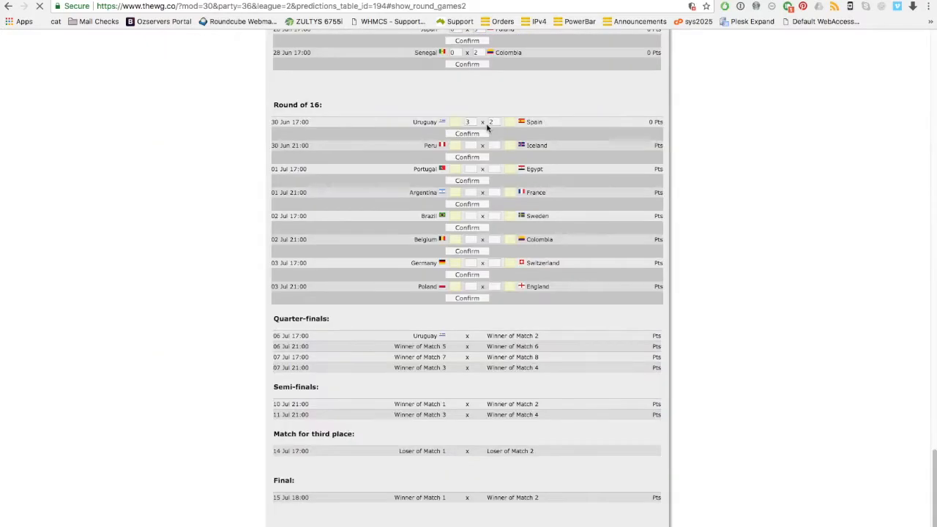
mouse_move(450, 154)
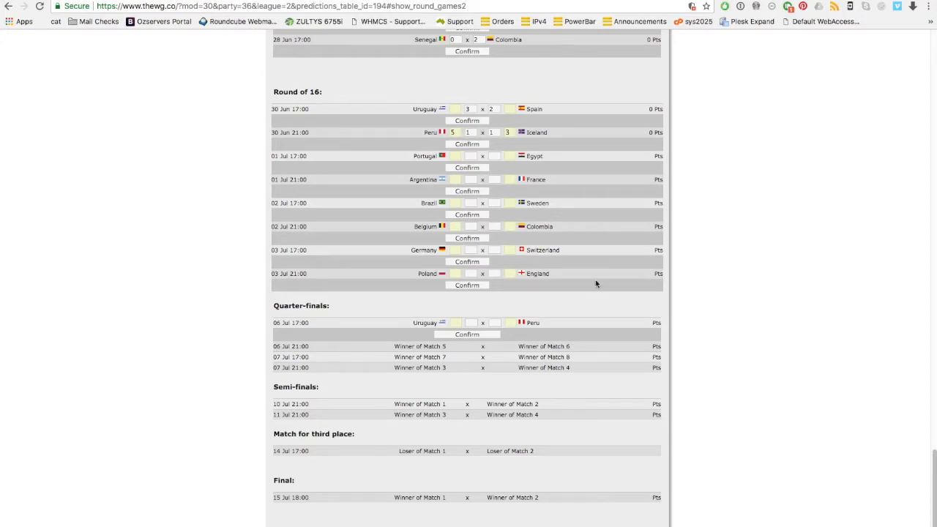
- Confirm Portugal 4–0 Egypt and Argentina beating France on penalties
click(470, 156)
text(4)
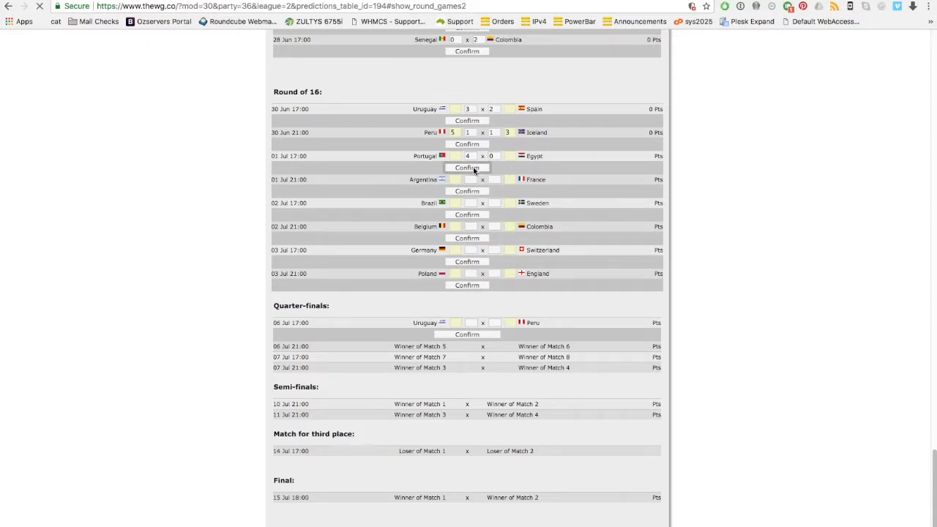
click(467, 179)
text(3)
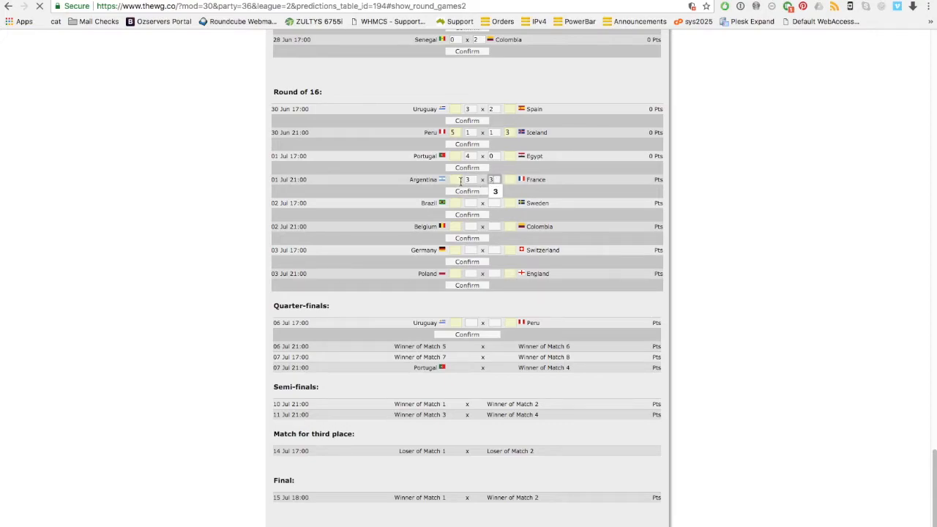
mouse_move(465, 188)
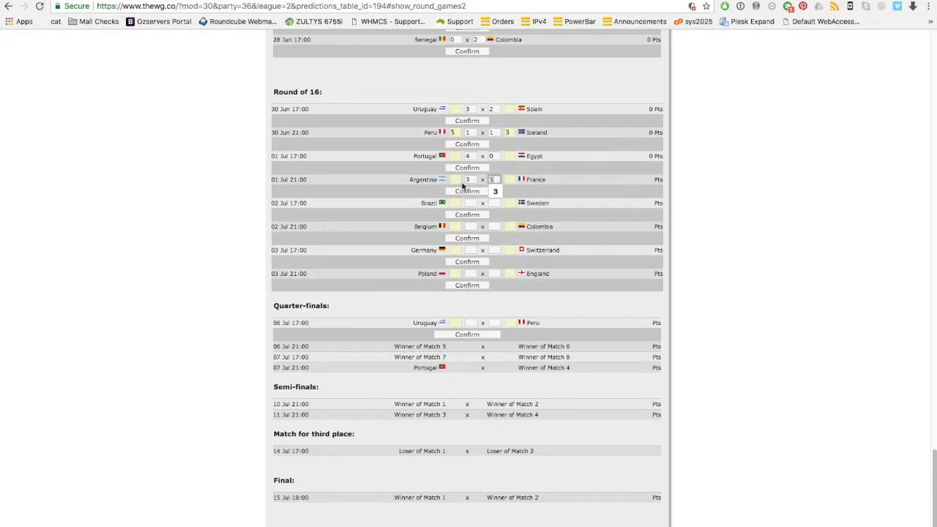
mouse_move(566, 176)
text(3)
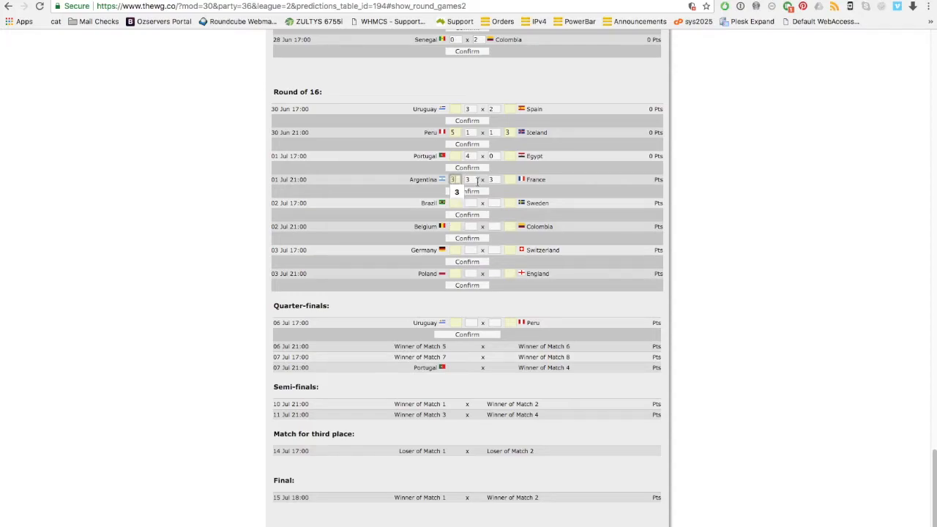
click(508, 179)
text(2)
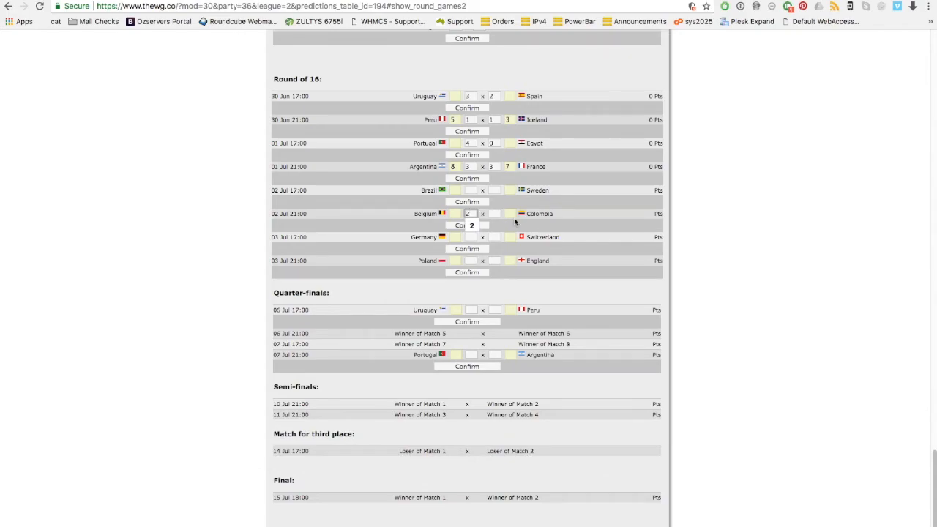
- Confirm Belgium 2–1 Colombia and Germany 3–1 Switzerland in the Round of 16
text(1)
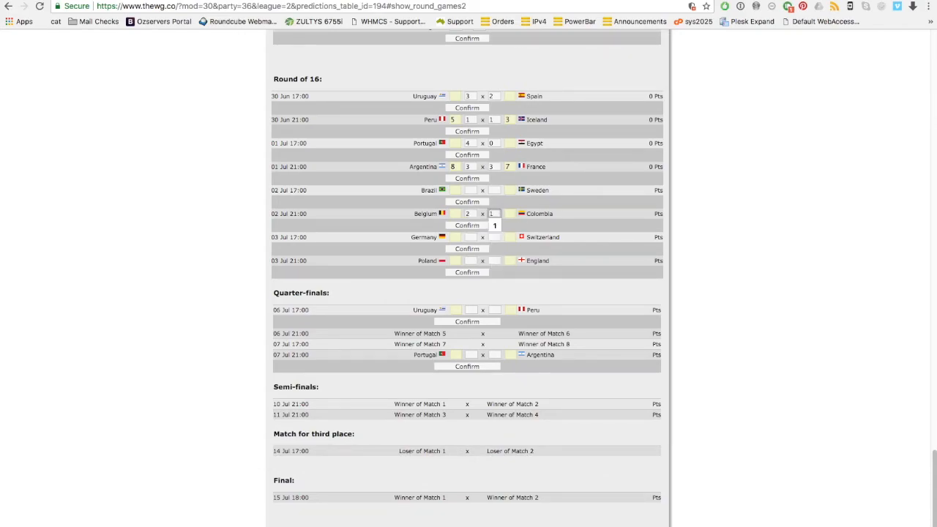
click(466, 225)
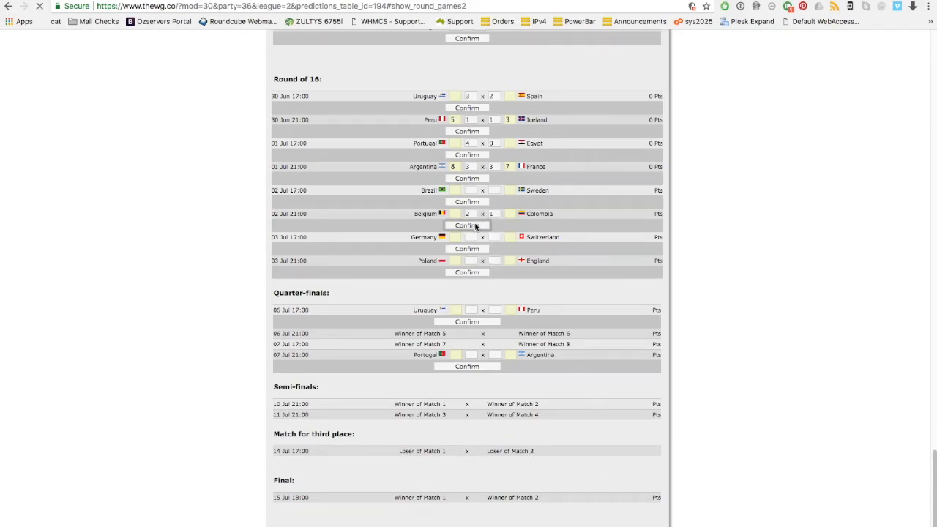
click(466, 226)
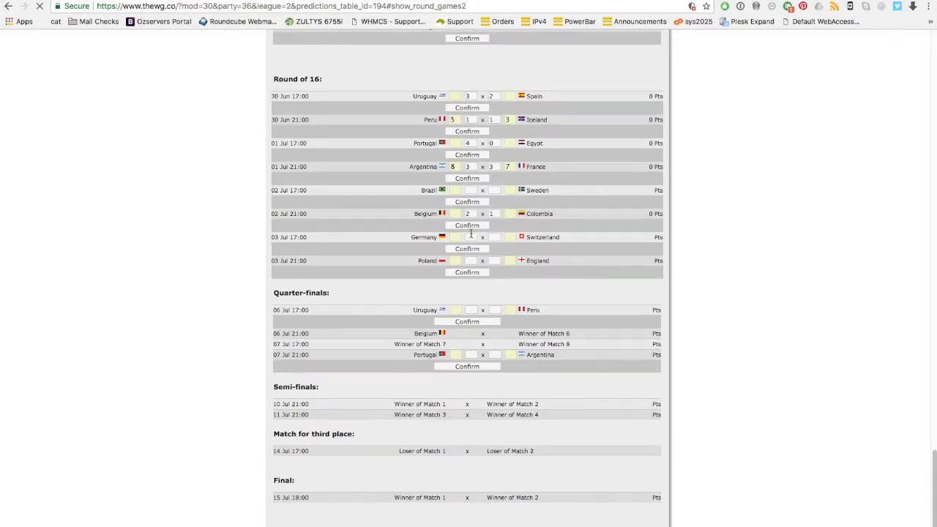
text(3)
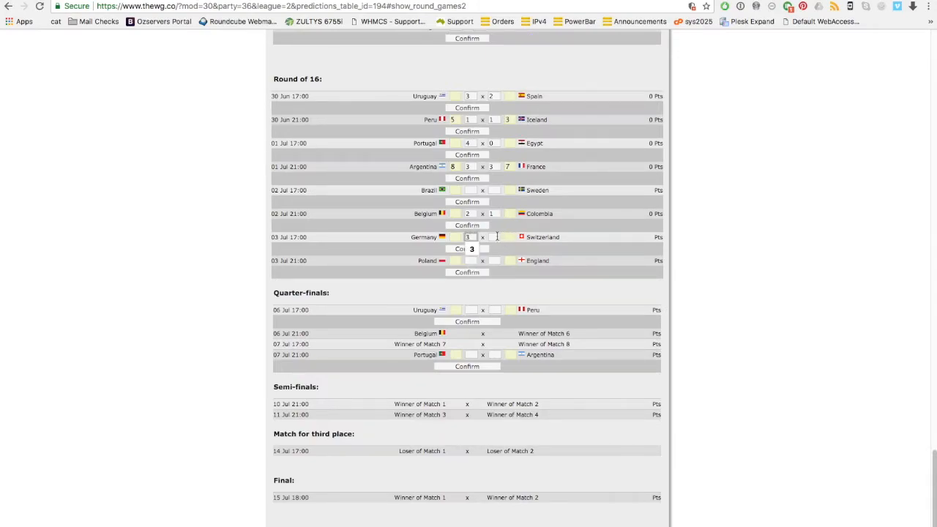
click(467, 249)
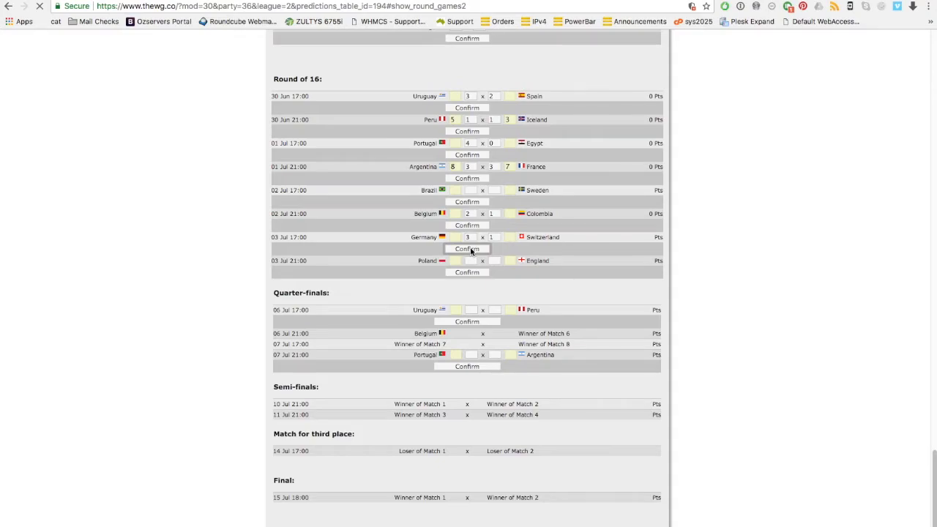
- Confirm Poland 2–1 England and Brazil 3–2 Sweden, filling every quarter-final pairing
scroll(up, 3)
text(2)
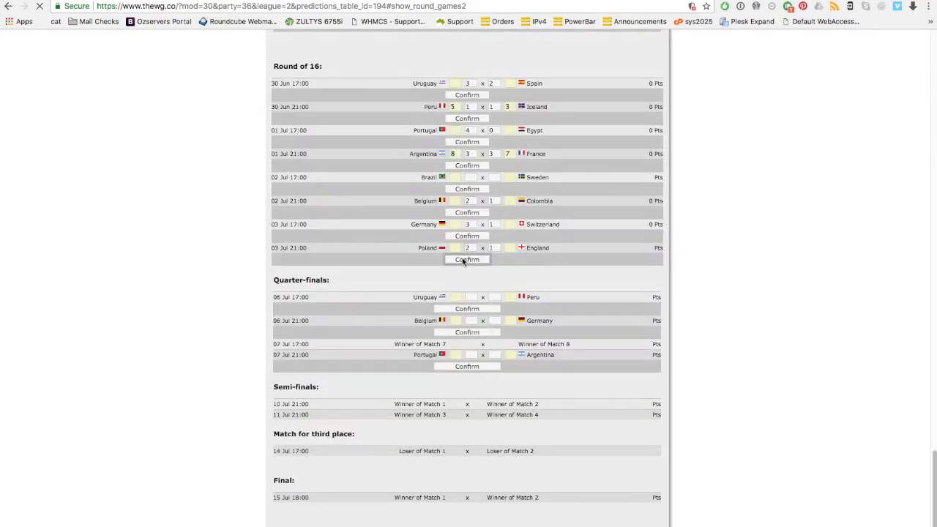
click(467, 259)
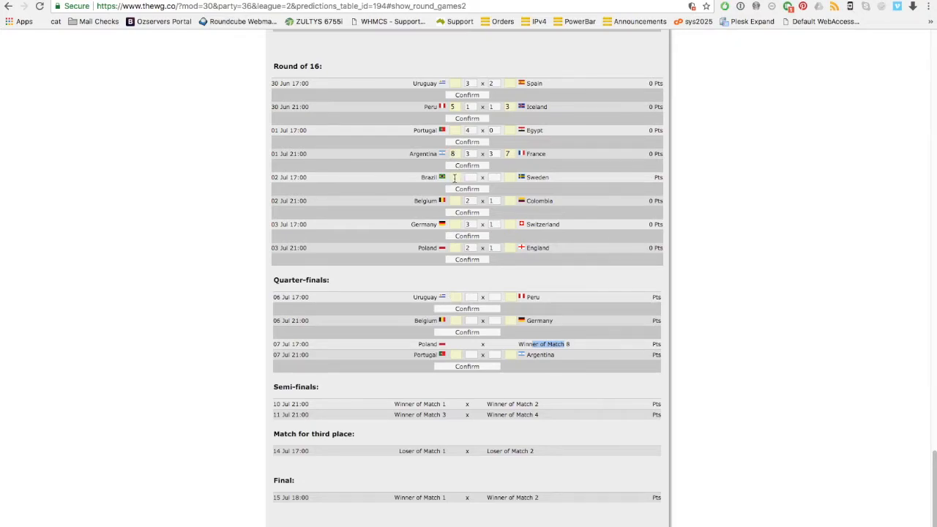
click(468, 177)
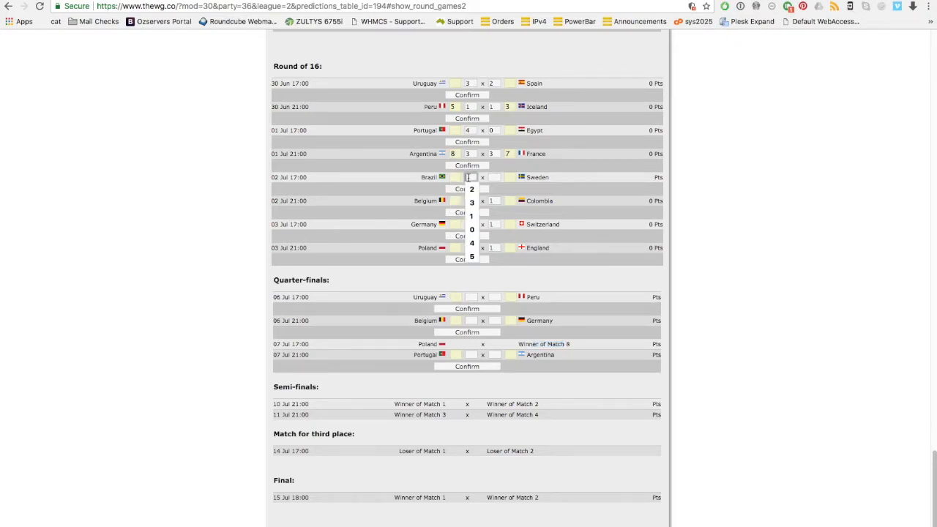
click(494, 189)
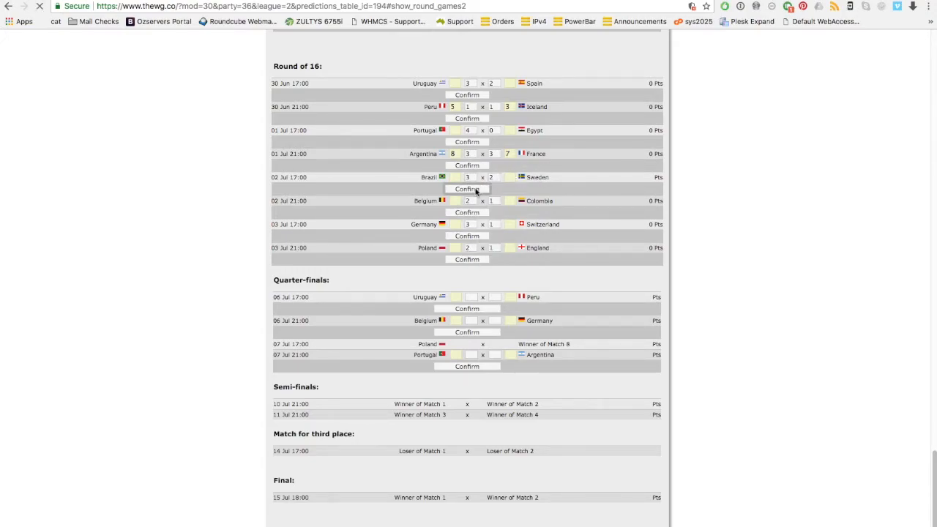
scroll(up, 3)
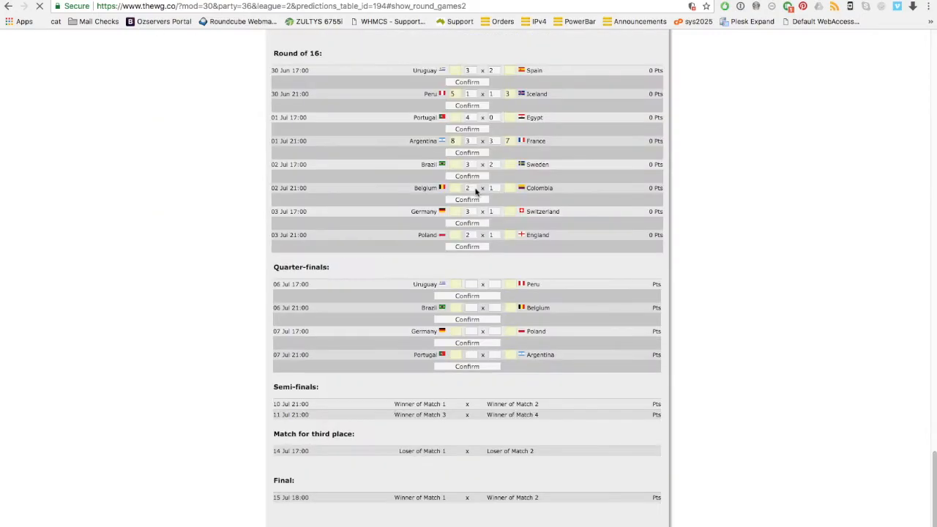
mouse_move(513, 292)
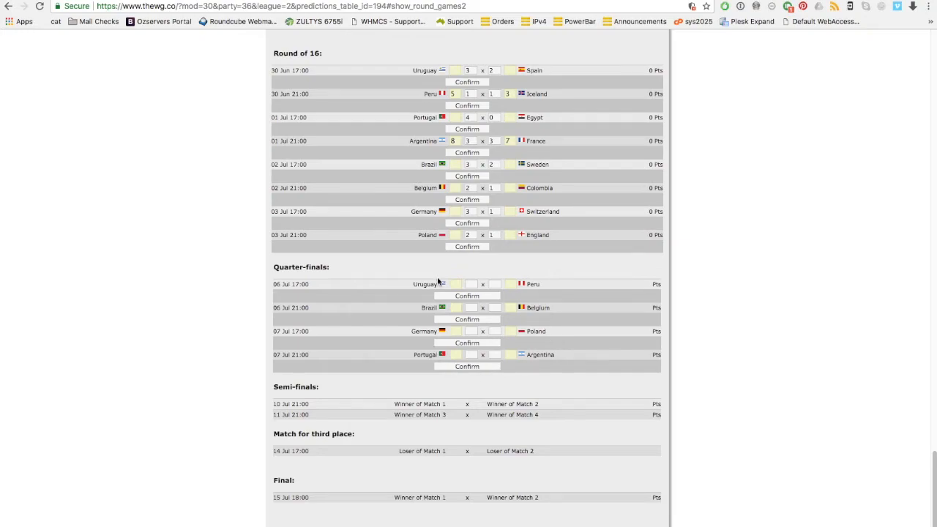
text(2)
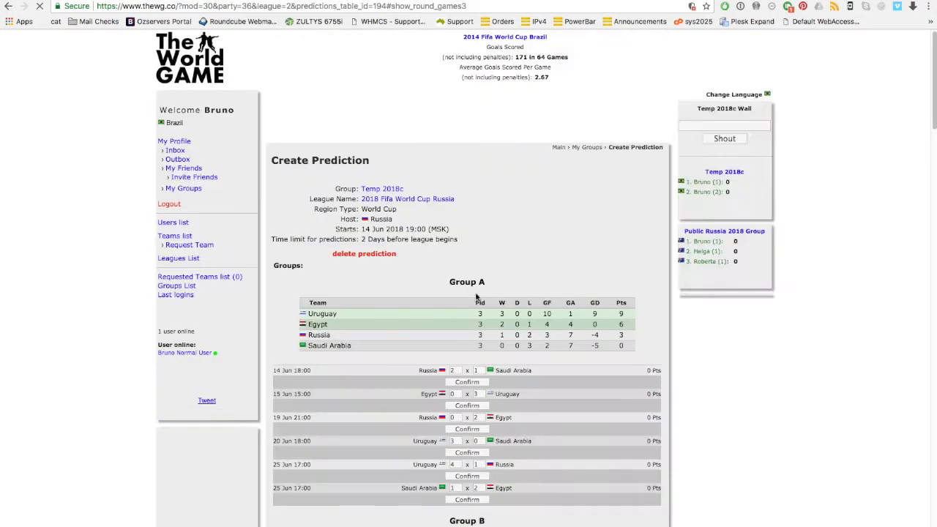
- Confirm quarter-finals Brazil 5–1 Belgium, Germany 3–1 Poland and Portugal over Argentina
scroll(down, 3)
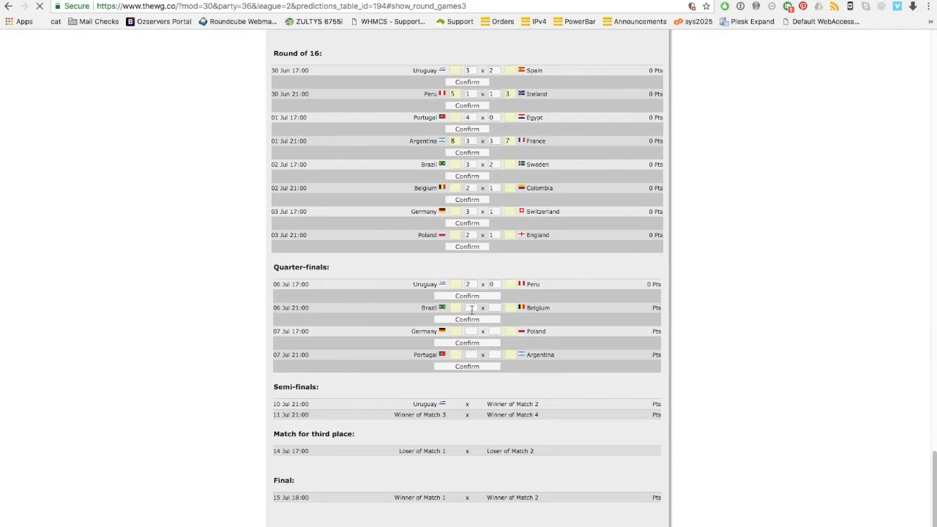
text(5)
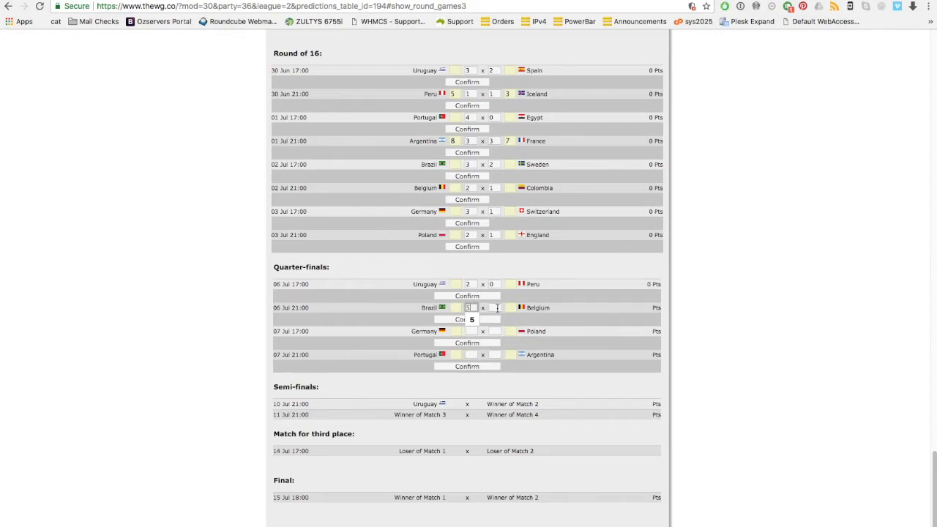
click(466, 319)
text(3)
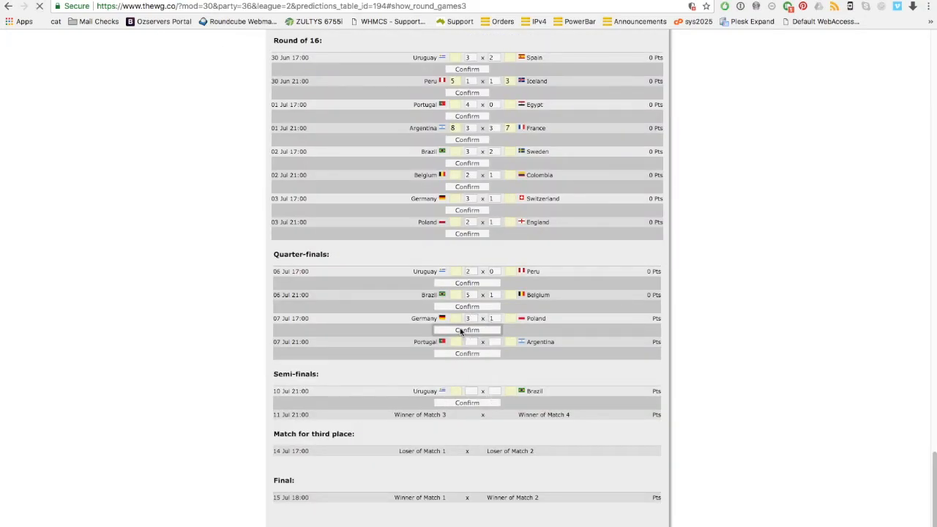
click(468, 342)
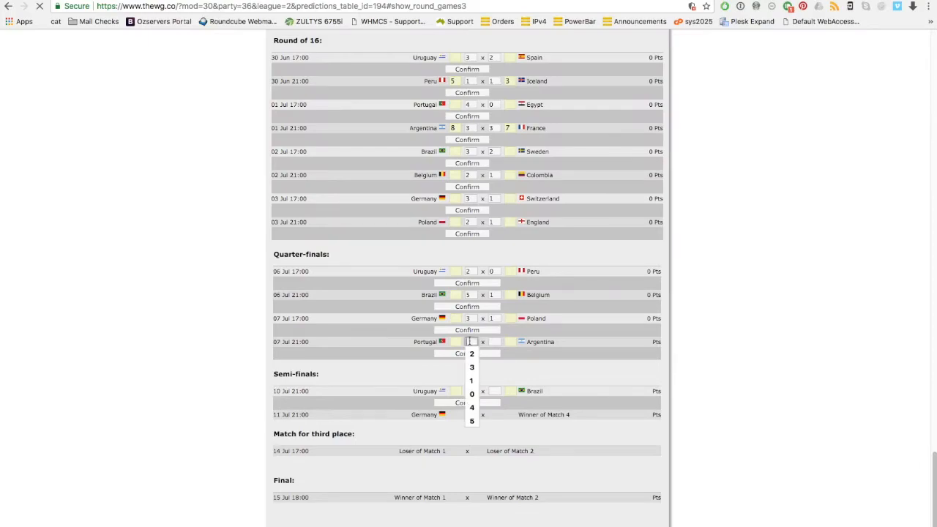
click(472, 353)
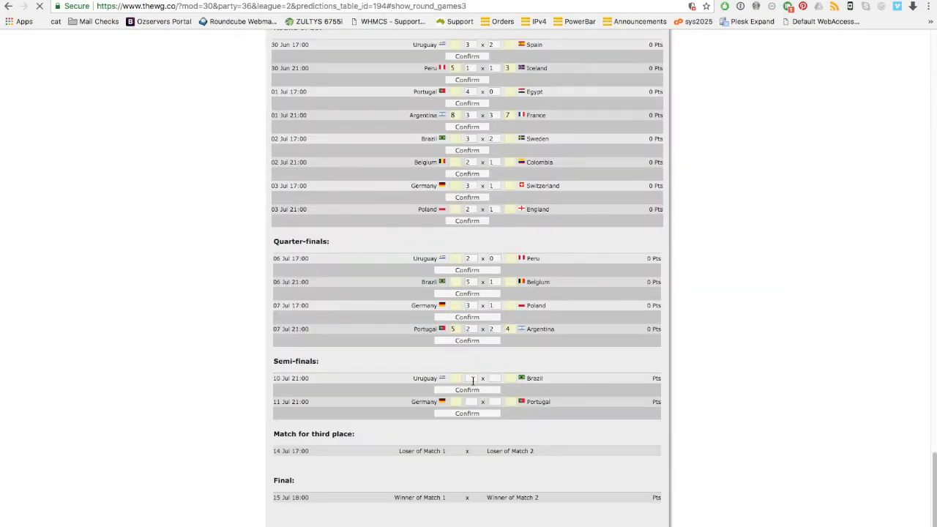
text(1)
text(3)
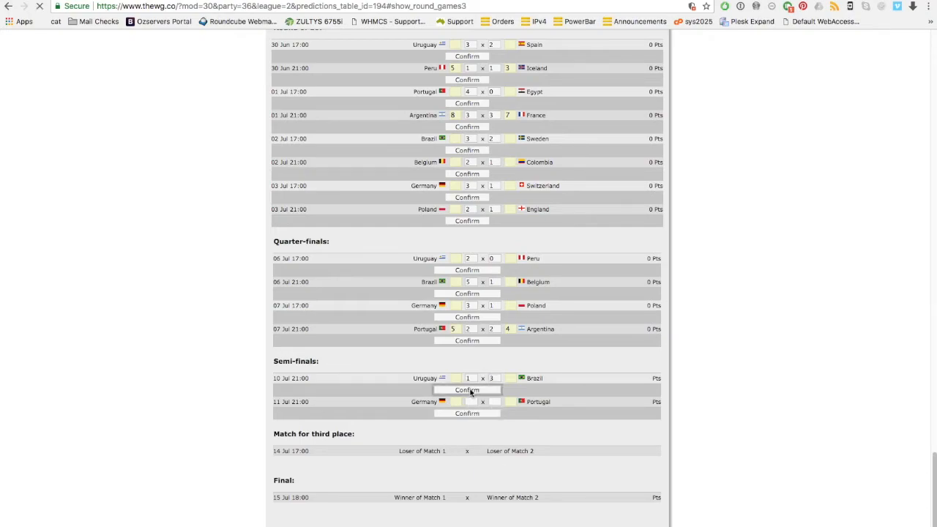
- Confirm semi-finals Uruguay 1–3 Brazil and Germany 1–2 Portugal, setting a Brazil–Portugal final
click(466, 389)
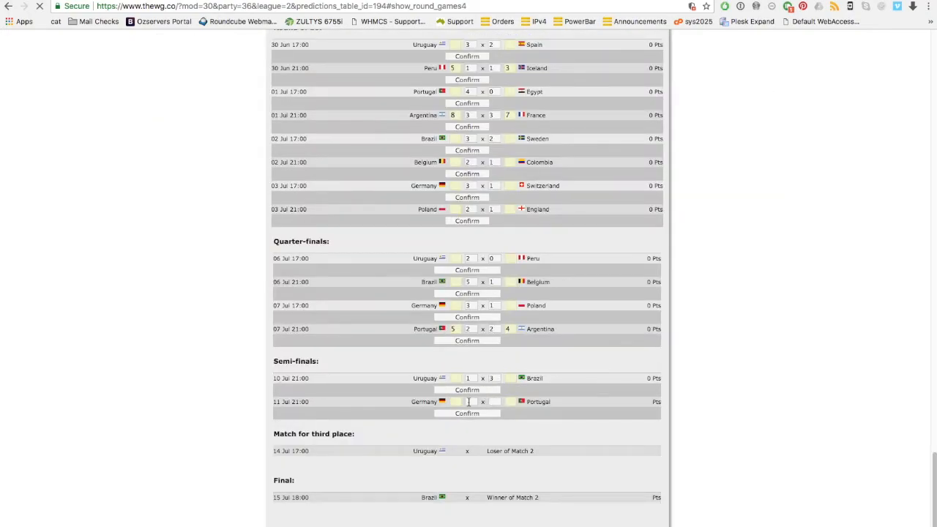
click(468, 401)
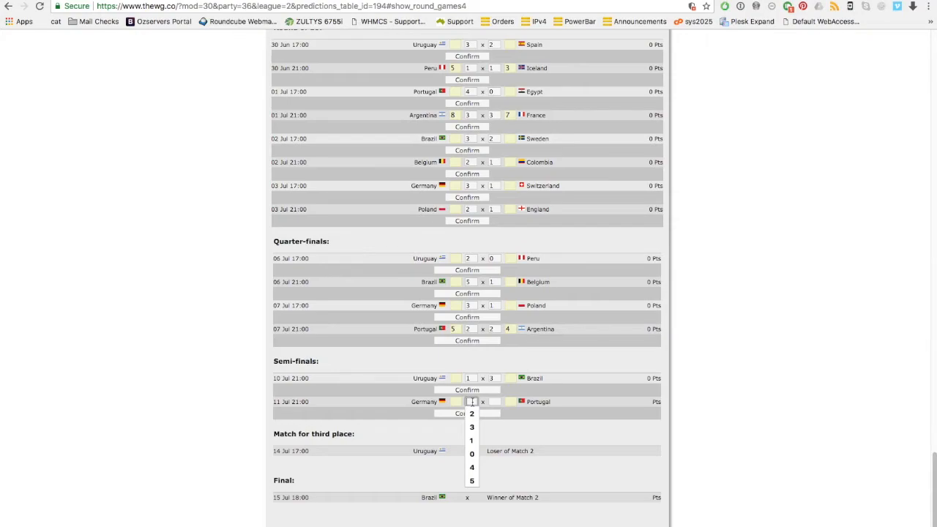
click(472, 412)
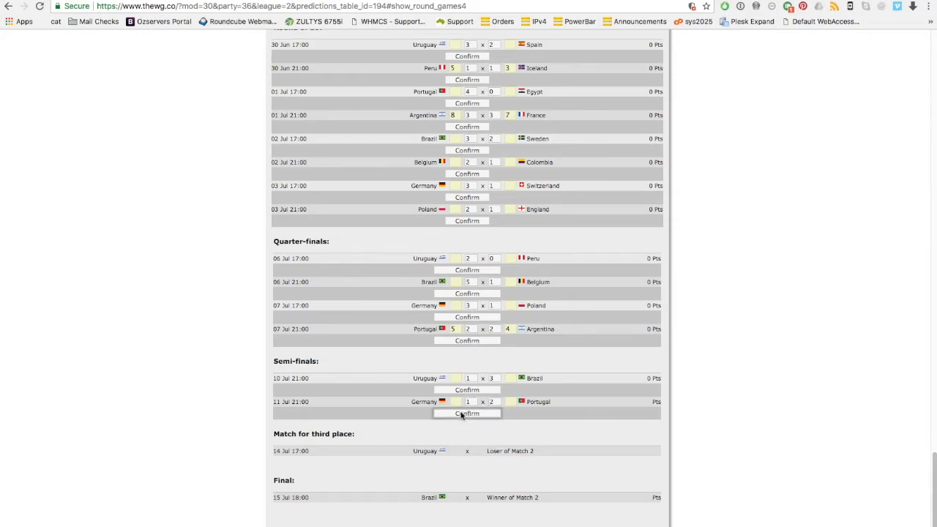
click(467, 412)
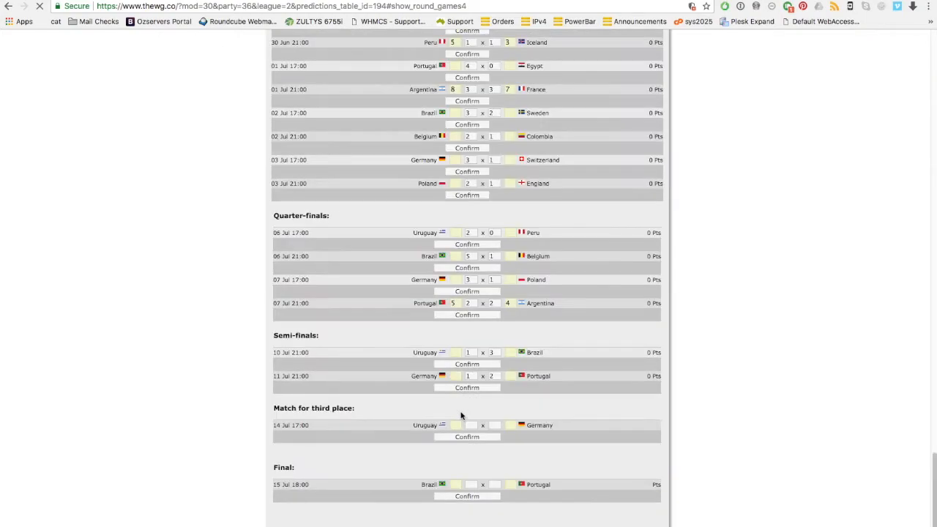
mouse_move(552, 450)
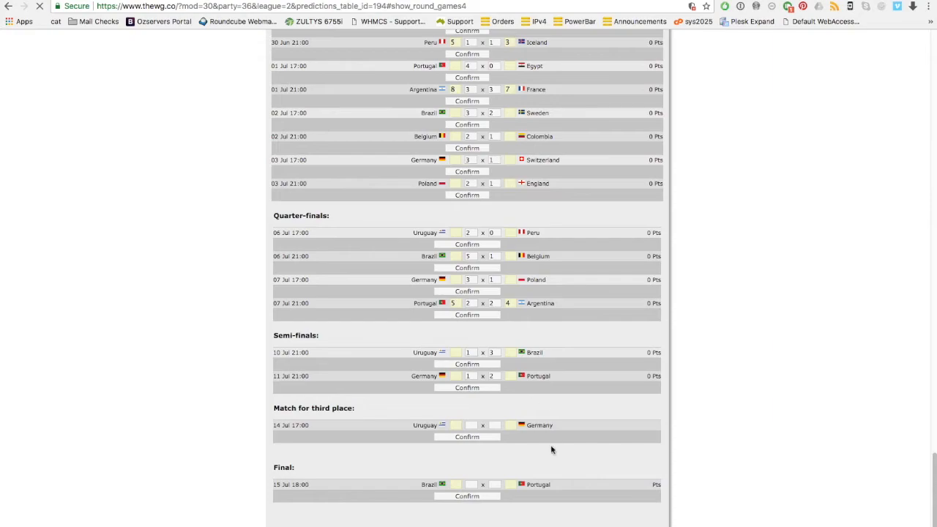
mouse_move(445, 501)
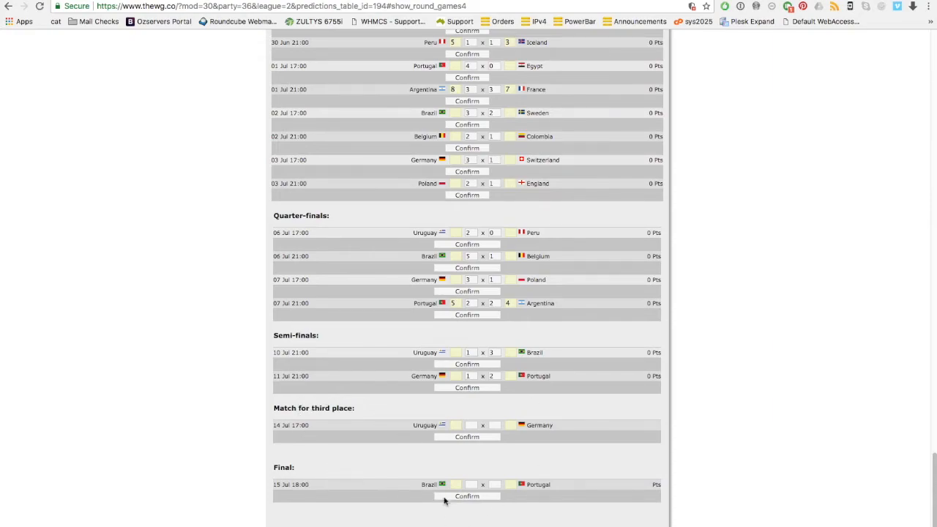
mouse_move(410, 409)
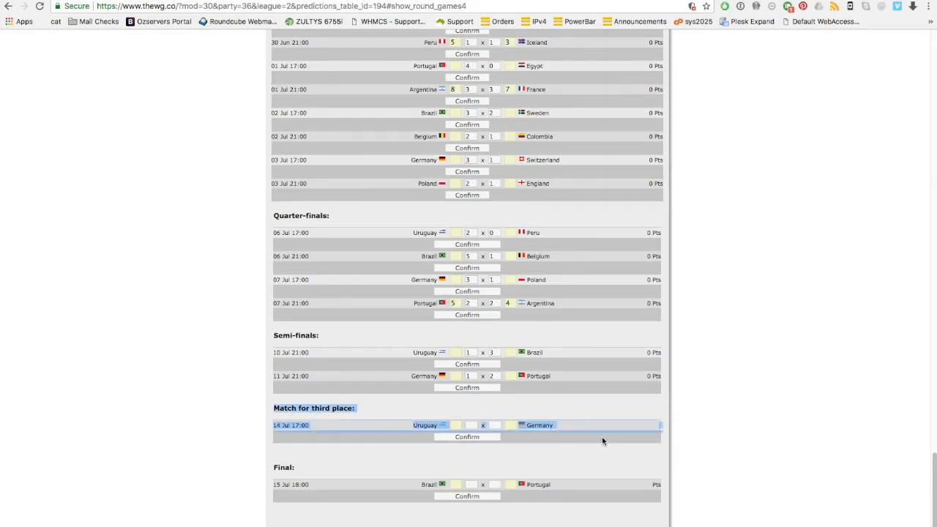
mouse_move(664, 445)
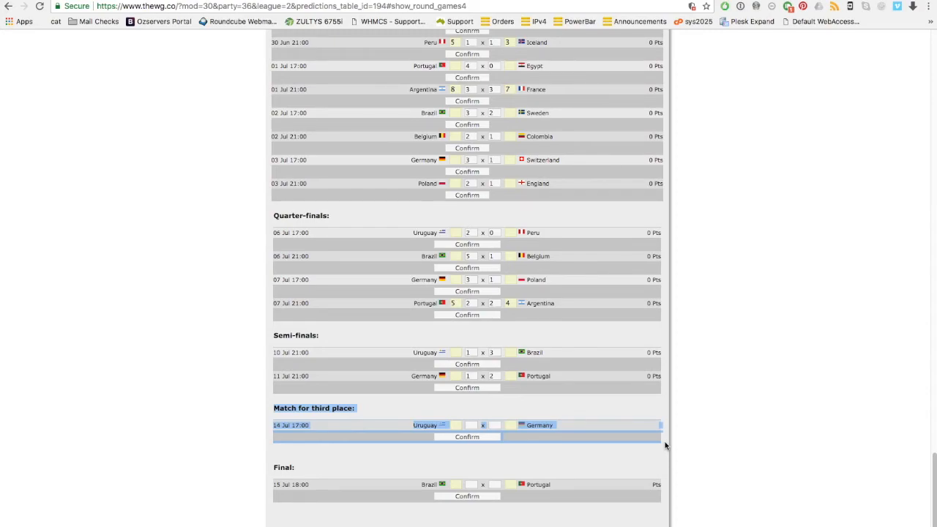
- Confirm the third-place match as Uruguay 3–2 Germany
click(468, 424)
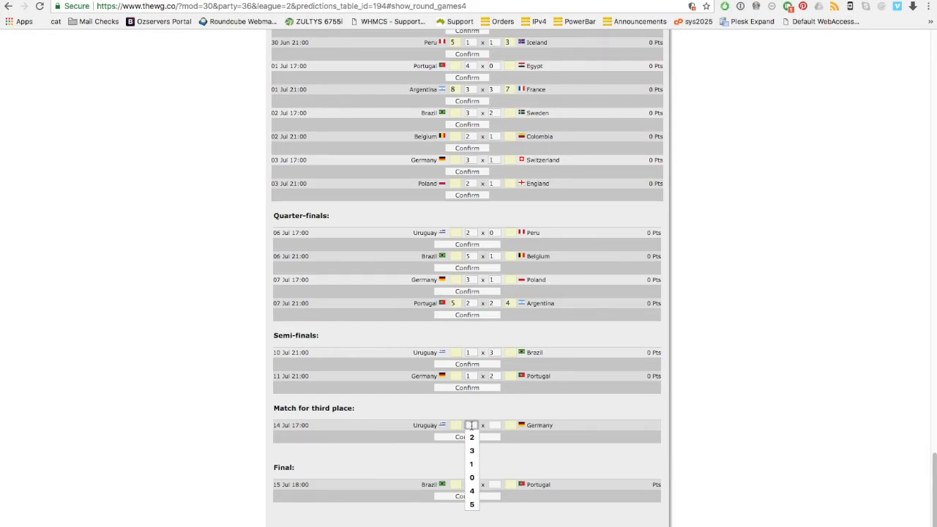
click(471, 450)
text(2)
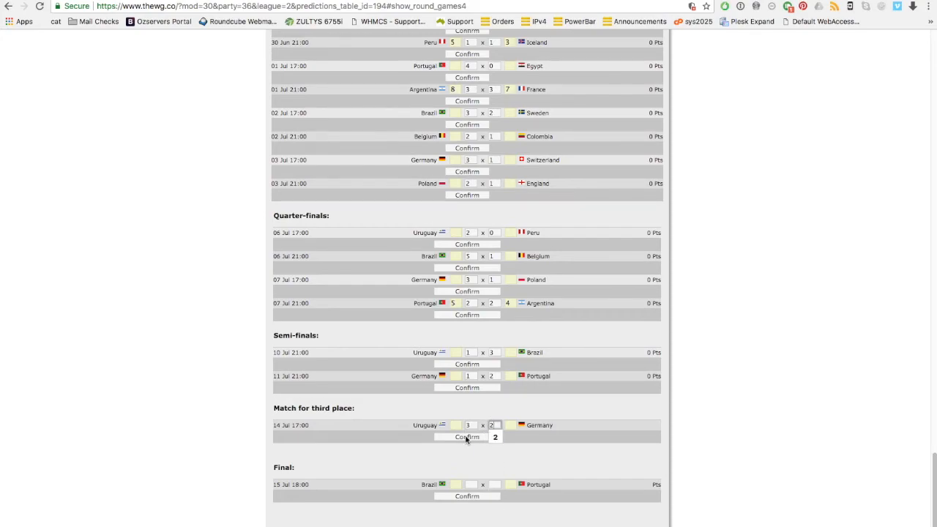
click(466, 437)
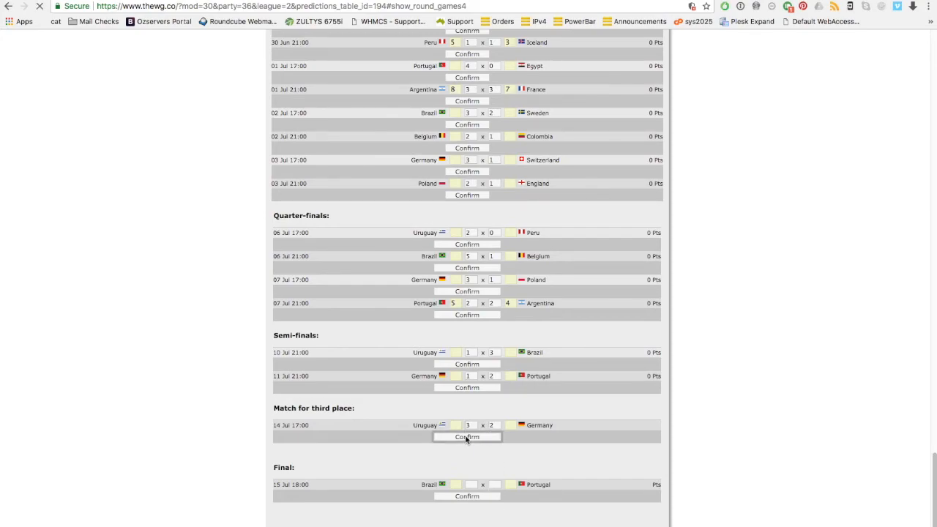
- Confirm the final as Brazil 2–1 Portugal, making Brazil champion
click(466, 437)
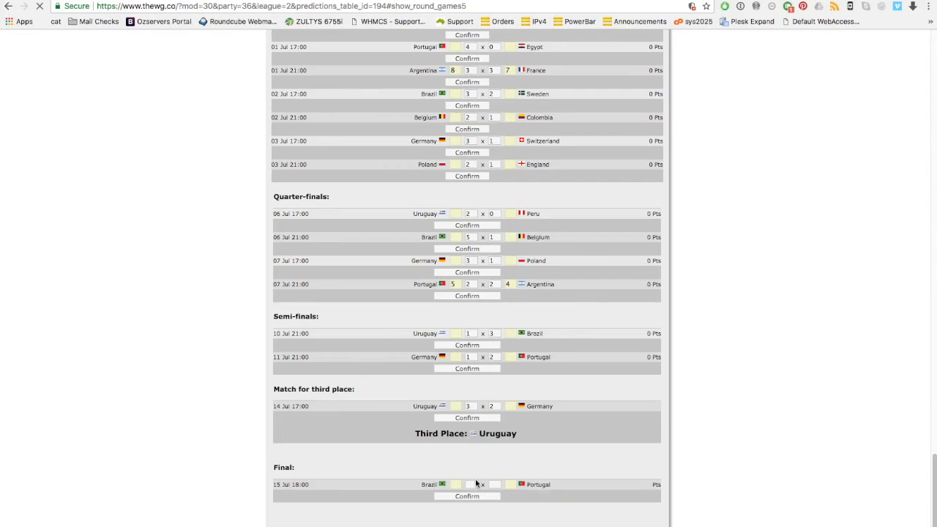
click(467, 484)
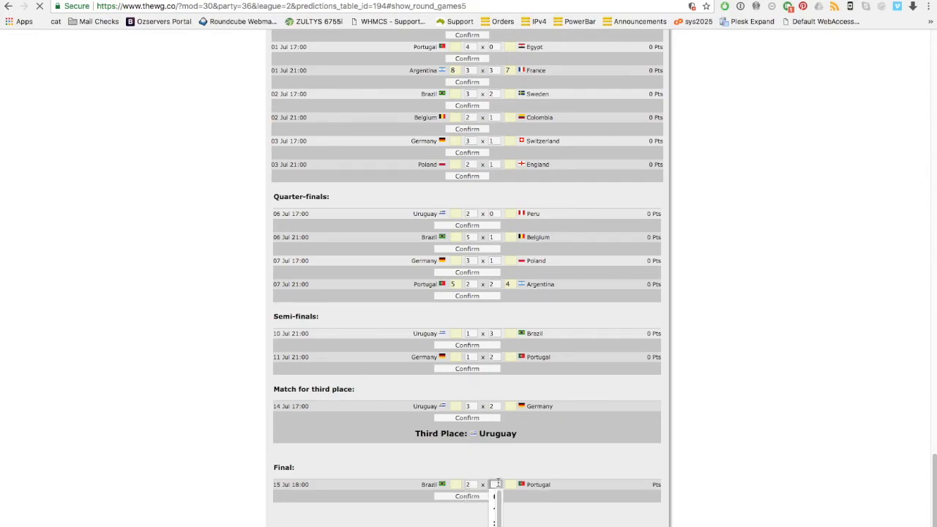
click(493, 496)
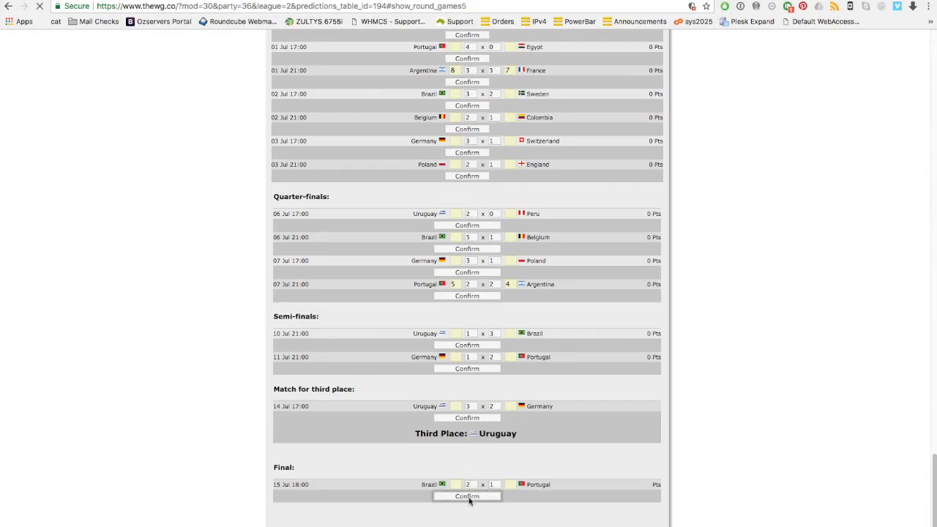
click(467, 496)
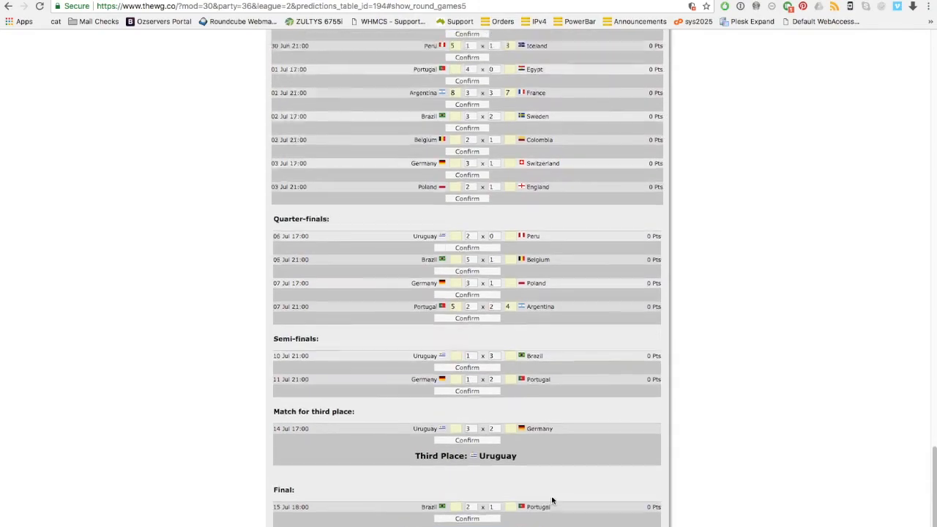
scroll(up, 3)
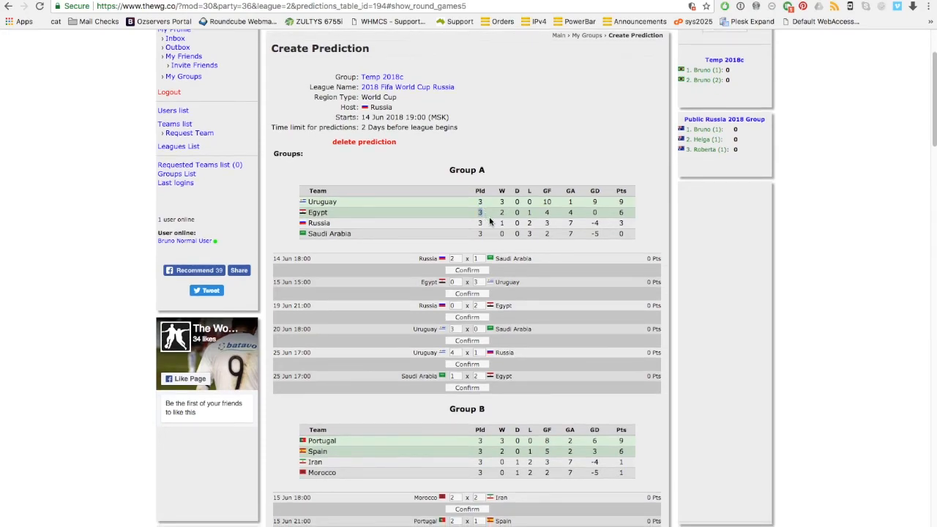
scroll(down, 3)
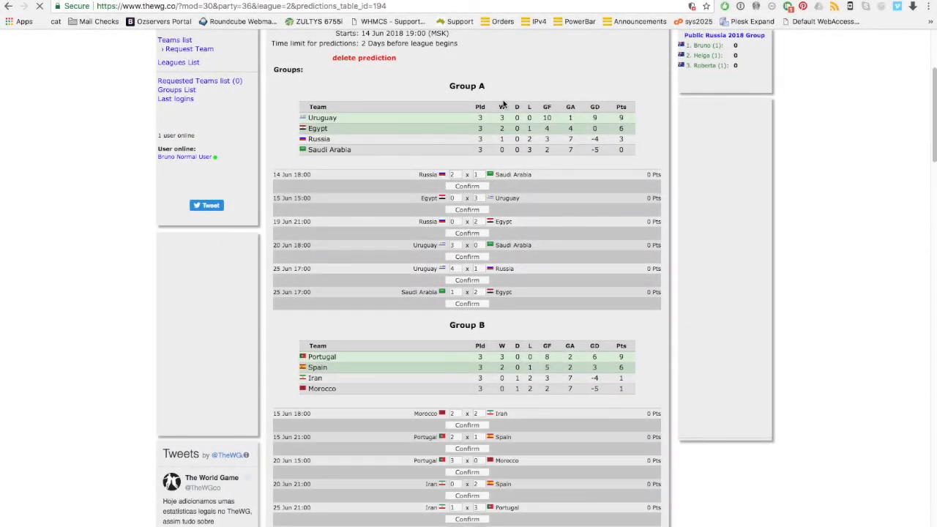
scroll(down, 3)
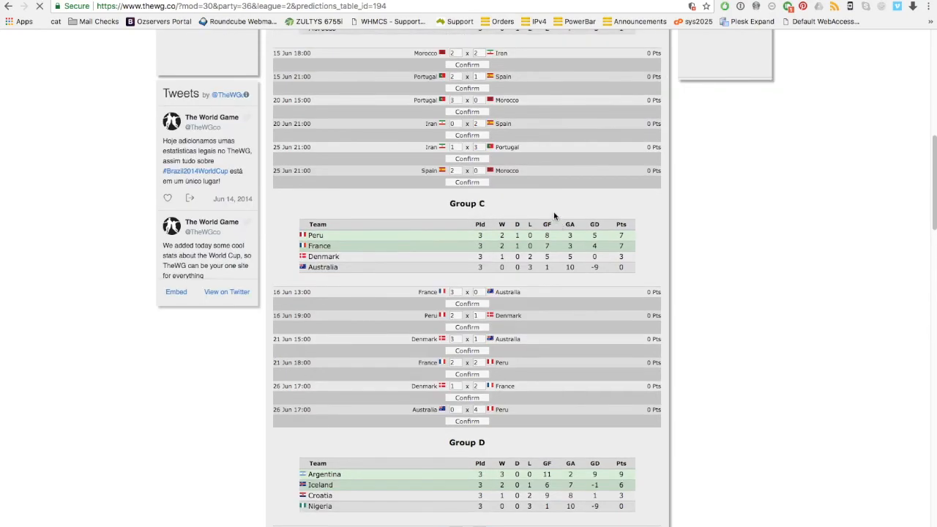
scroll(down, 3)
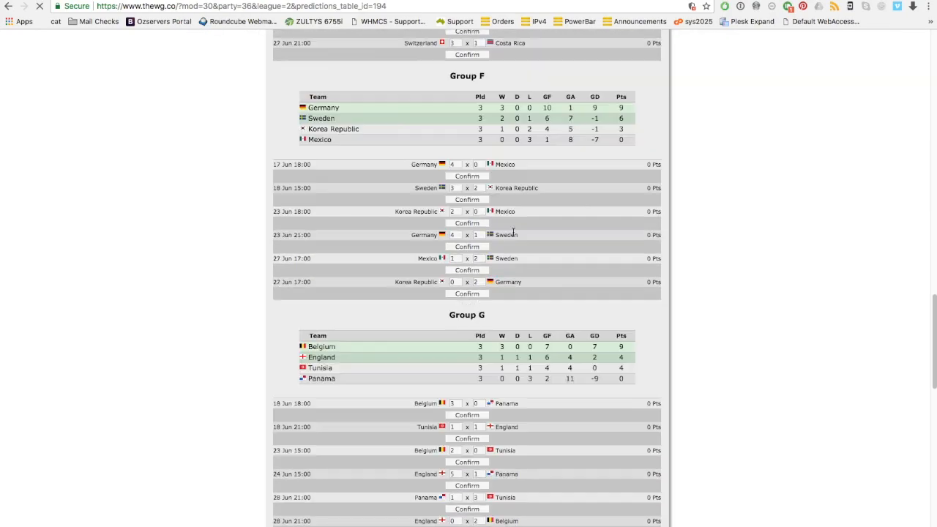
scroll(down, 3)
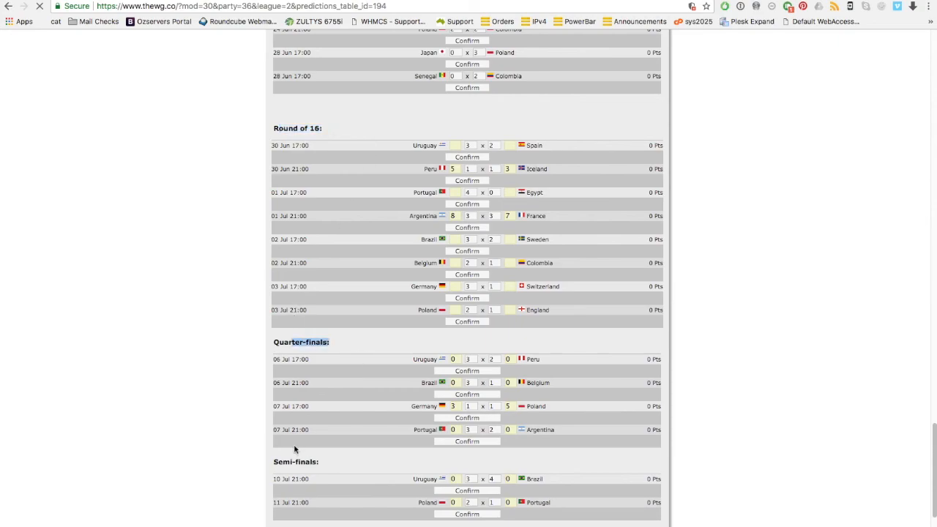
scroll(up, 3)
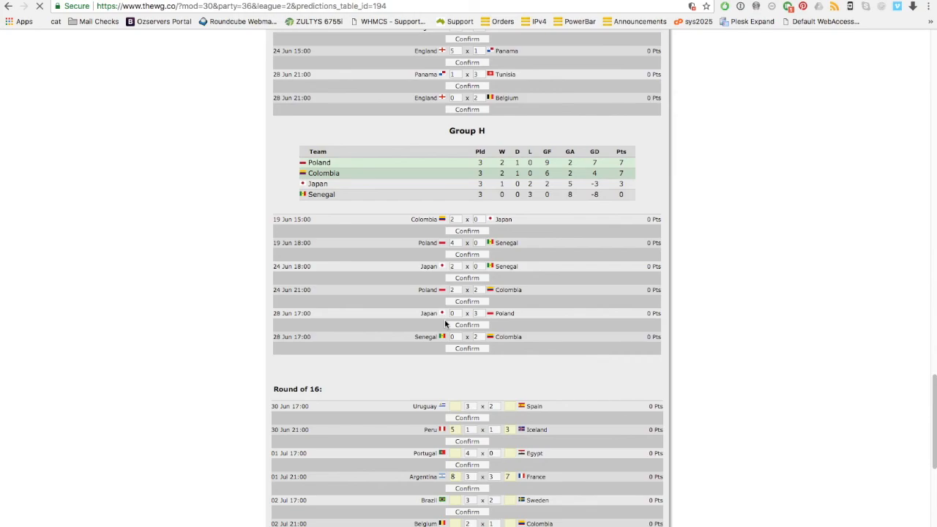
scroll(up, 3)
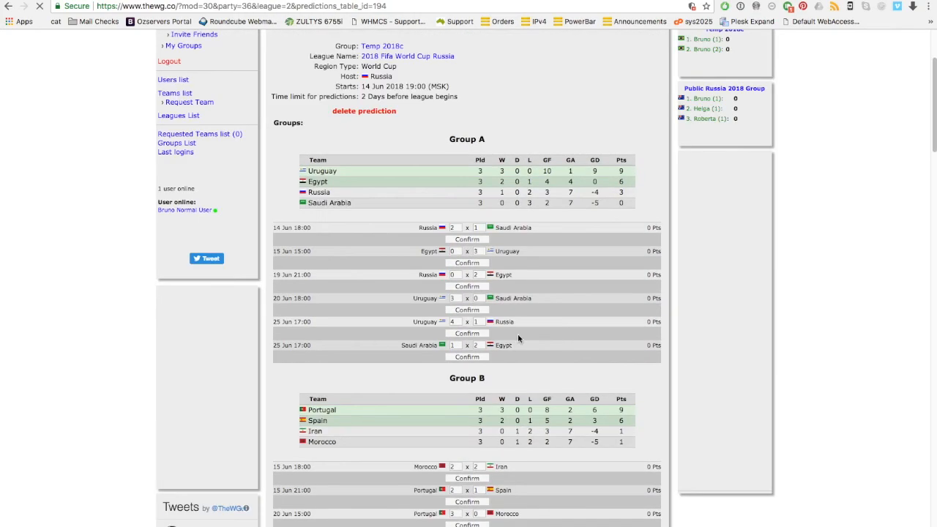